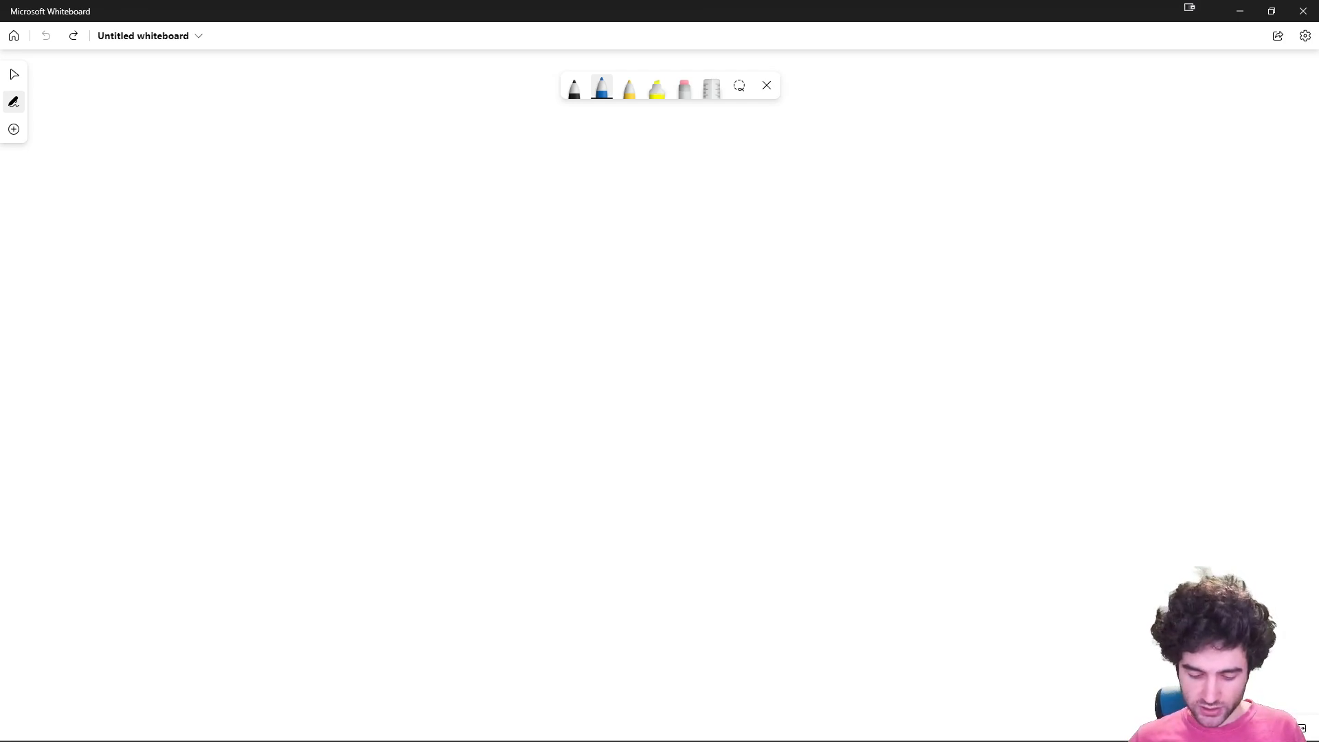
# Draw a blue ADA box labelled Trust Network with a line rising from it.
pyautogui.moveTo(616, 630); pyautogui.dragTo(737, 553)
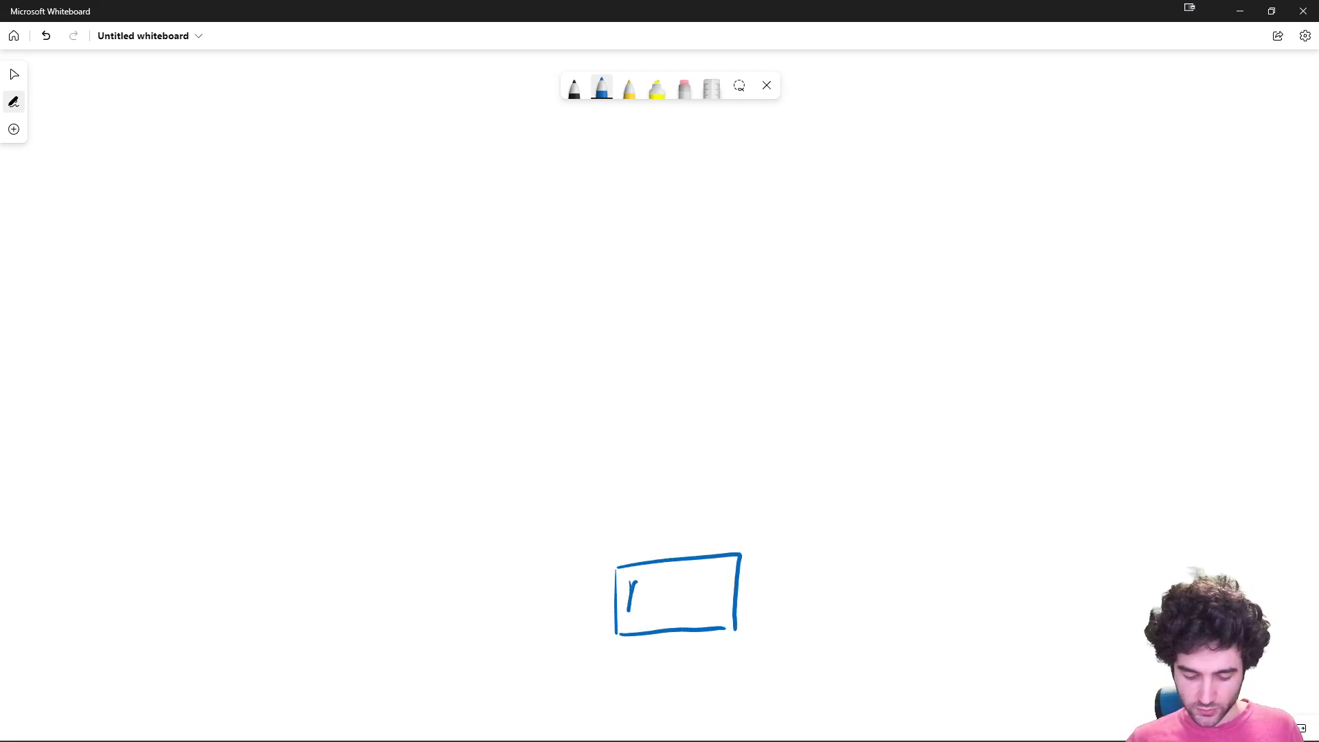
pyautogui.moveTo(631, 590); pyautogui.dragTo(724, 598)
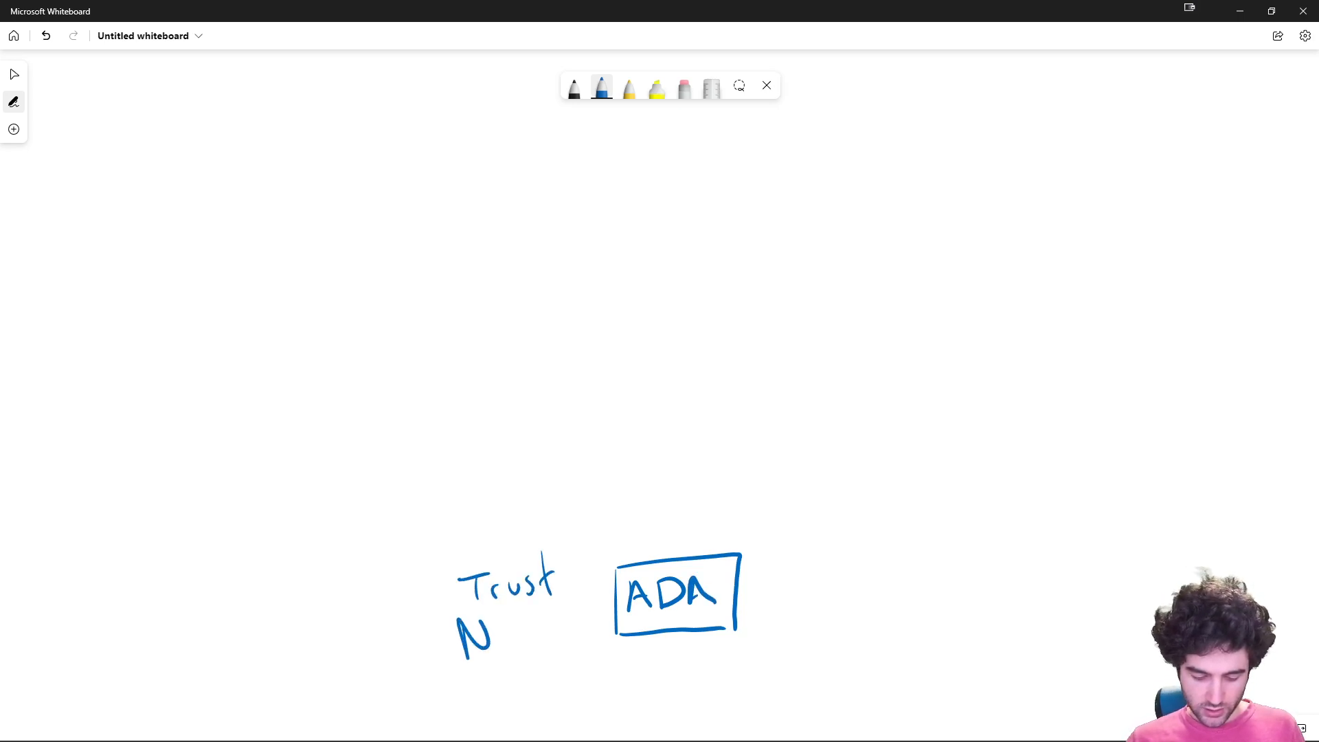
pyautogui.moveTo(479, 627); pyautogui.dragTo(571, 627)
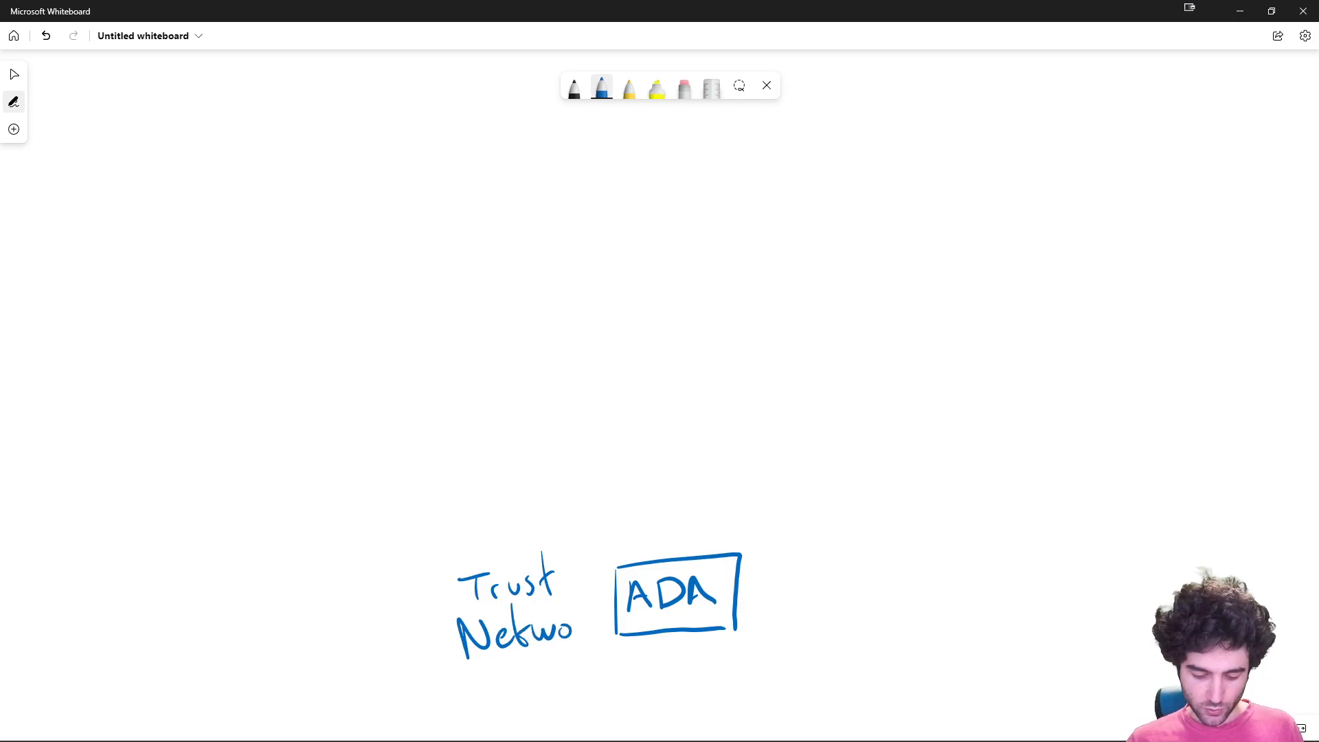
pyautogui.moveTo(575, 627); pyautogui.dragTo(614, 623)
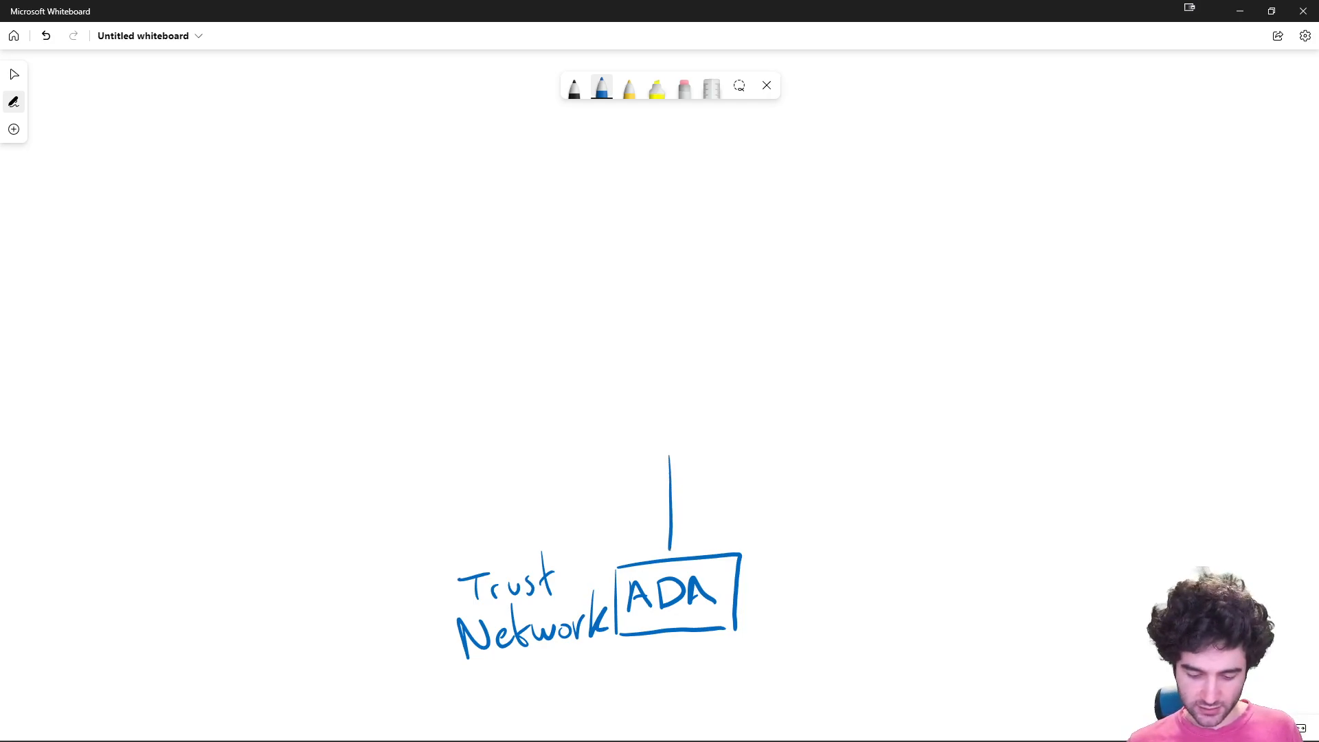
# Stack Ouroboros, Plutus core and a DAPP box above ADA, linked by lines.
pyautogui.moveTo(590, 399); pyautogui.dragTo(660, 412)
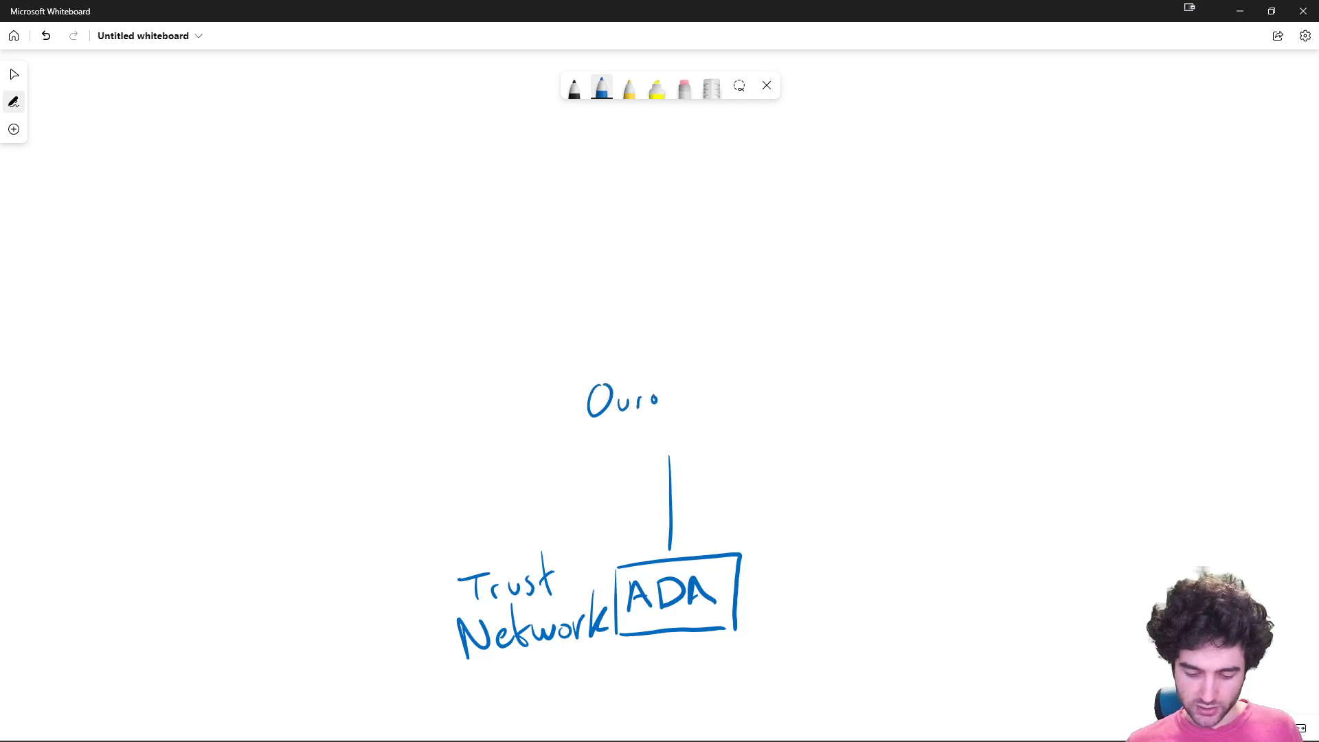
pyautogui.moveTo(643, 395); pyautogui.dragTo(728, 395)
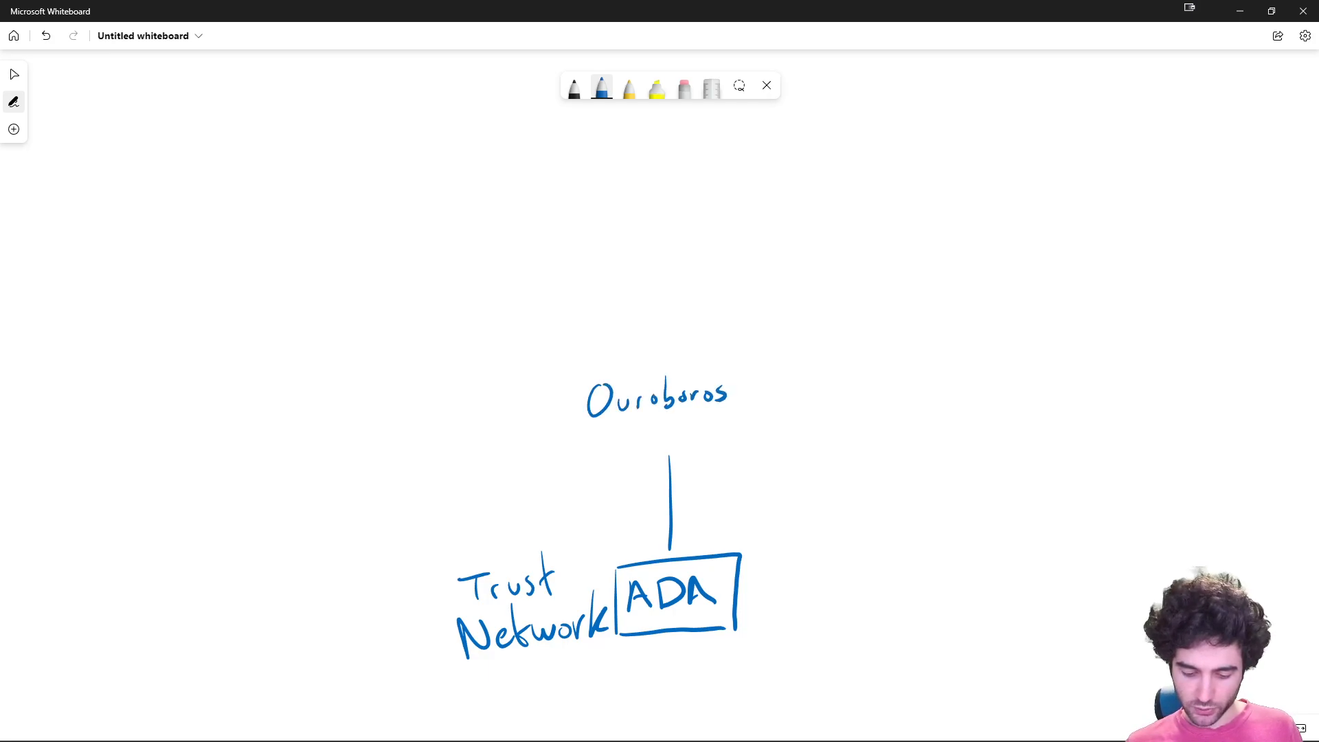
pyautogui.moveTo(560, 374); pyautogui.dragTo(778, 445)
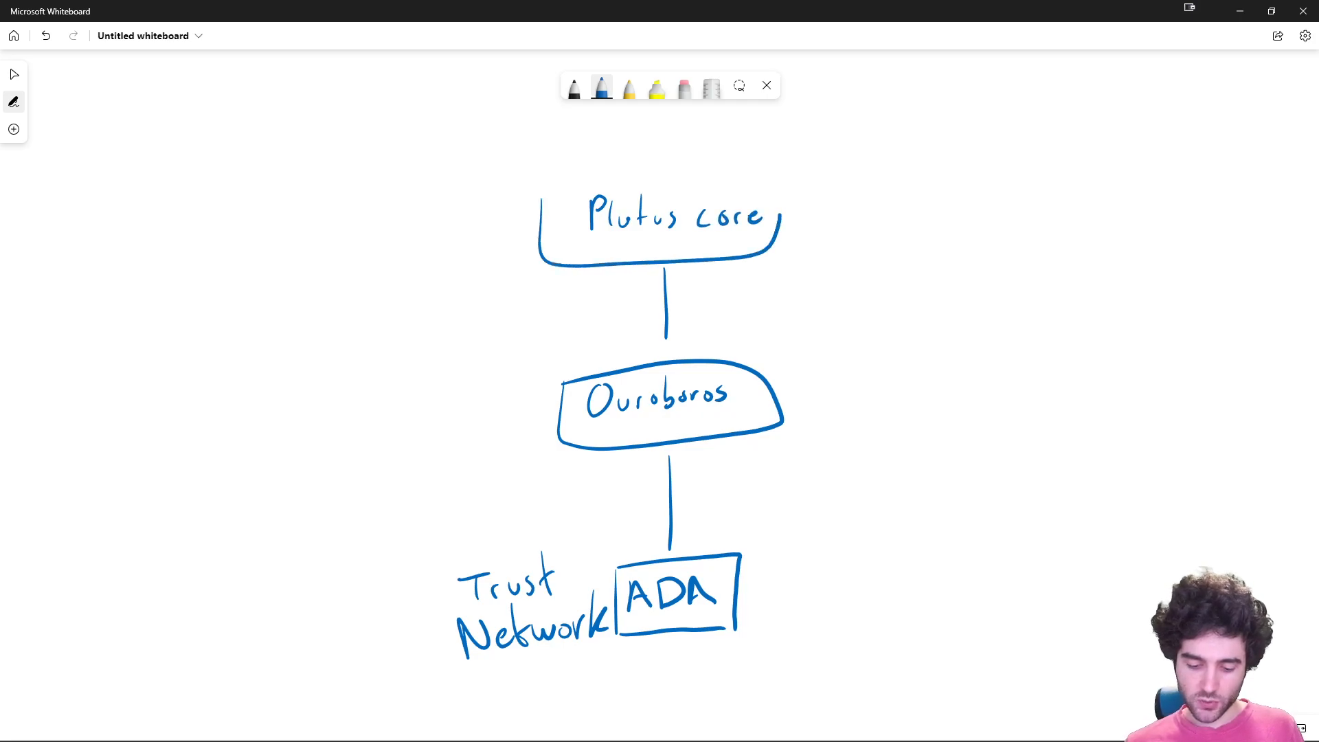
pyautogui.moveTo(572, 182); pyautogui.dragTo(774, 189)
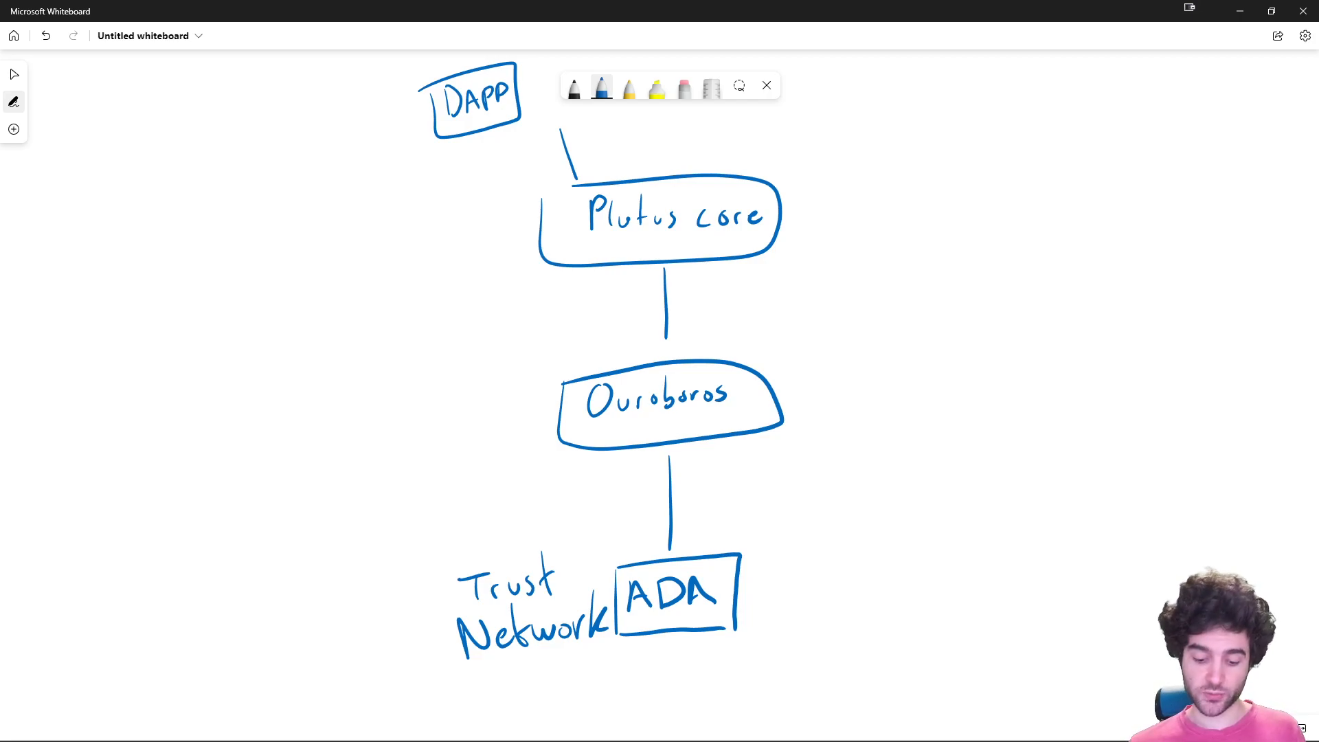
# In black, draw a tilde, a Custom Stack box with Ex: Milkomeda, and Hyperledger Besu, EVM, Blueshift above.
pyautogui.click(573, 88)
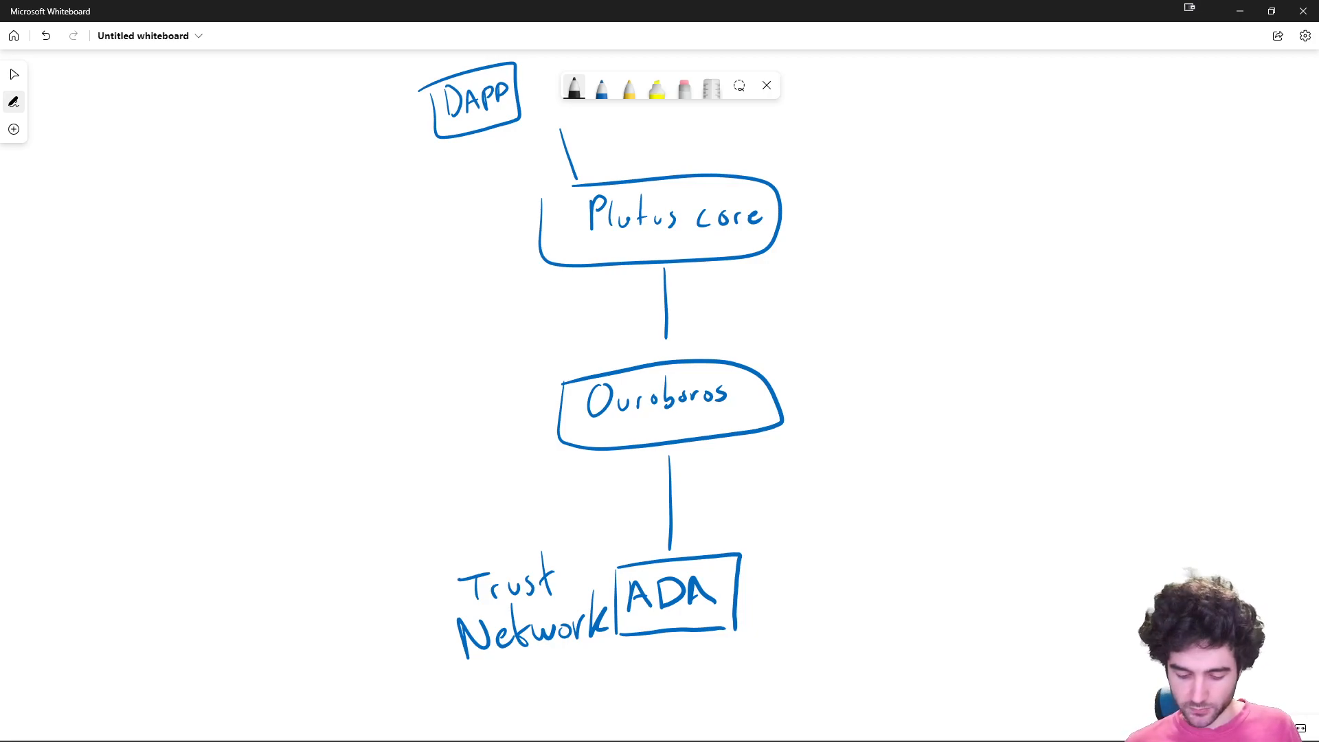
pyautogui.moveTo(761, 598); pyautogui.dragTo(821, 590)
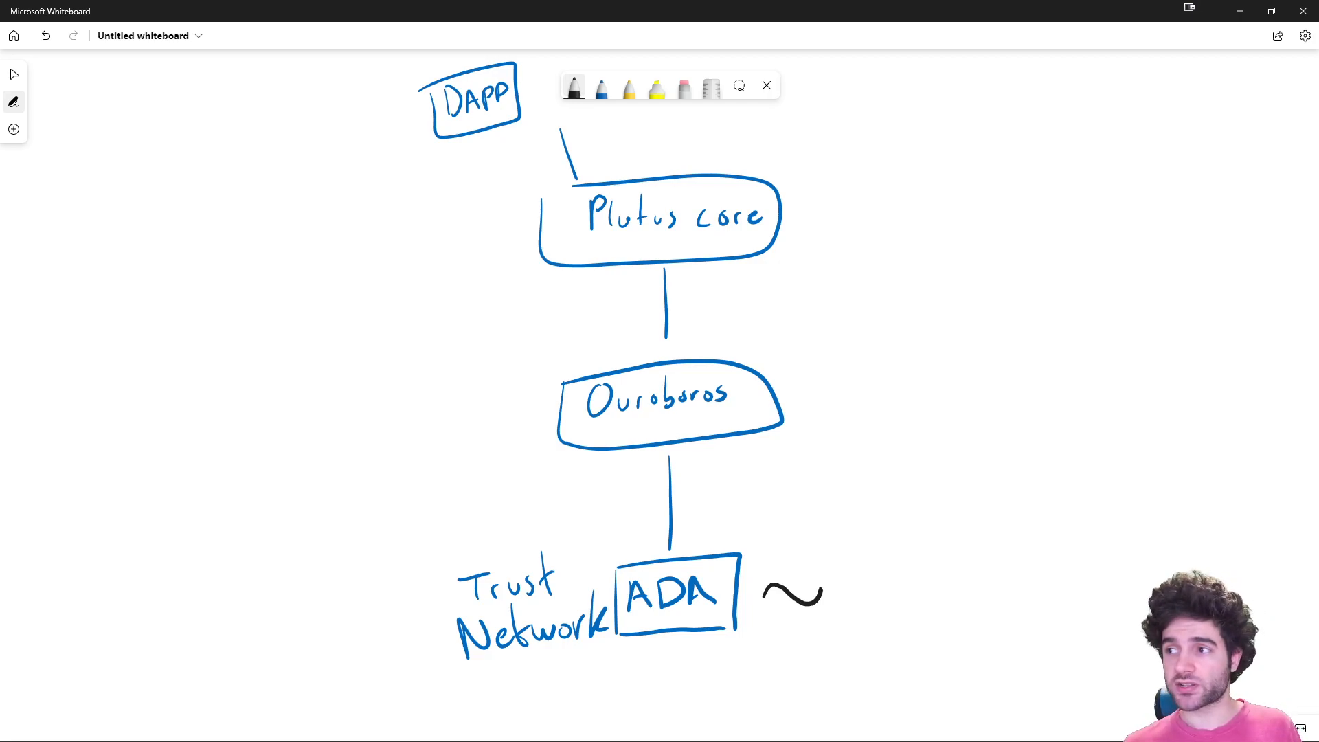
pyautogui.moveTo(857, 580); pyautogui.dragTo(884, 590)
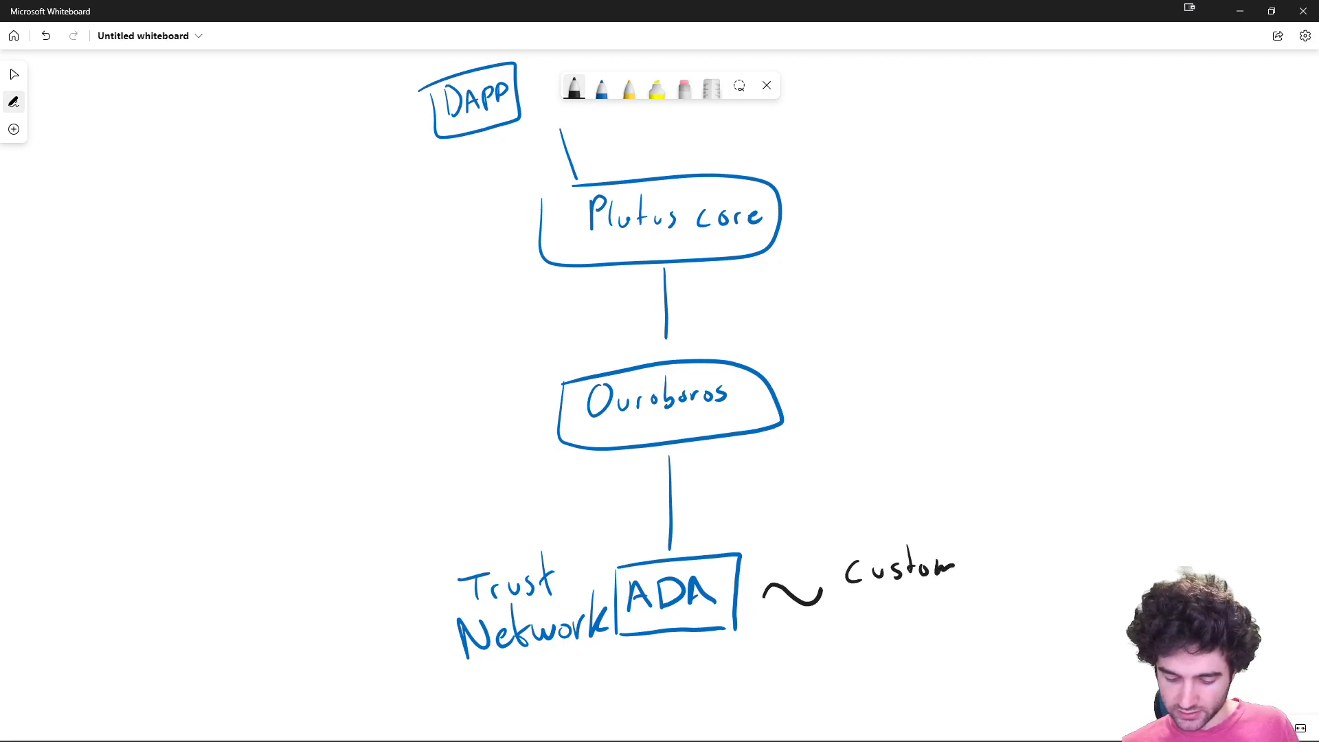
pyautogui.moveTo(841, 606); pyautogui.dragTo(900, 627)
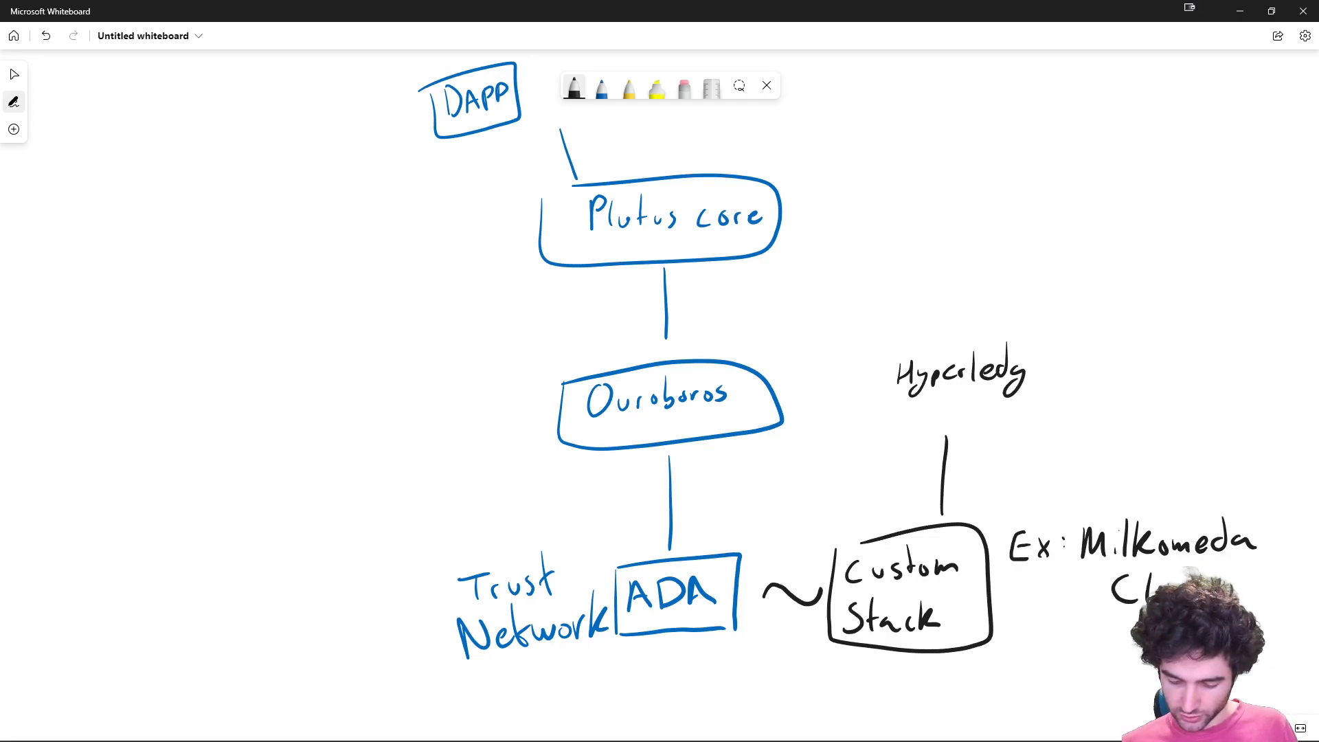
pyautogui.write('Hyperledger Besu')
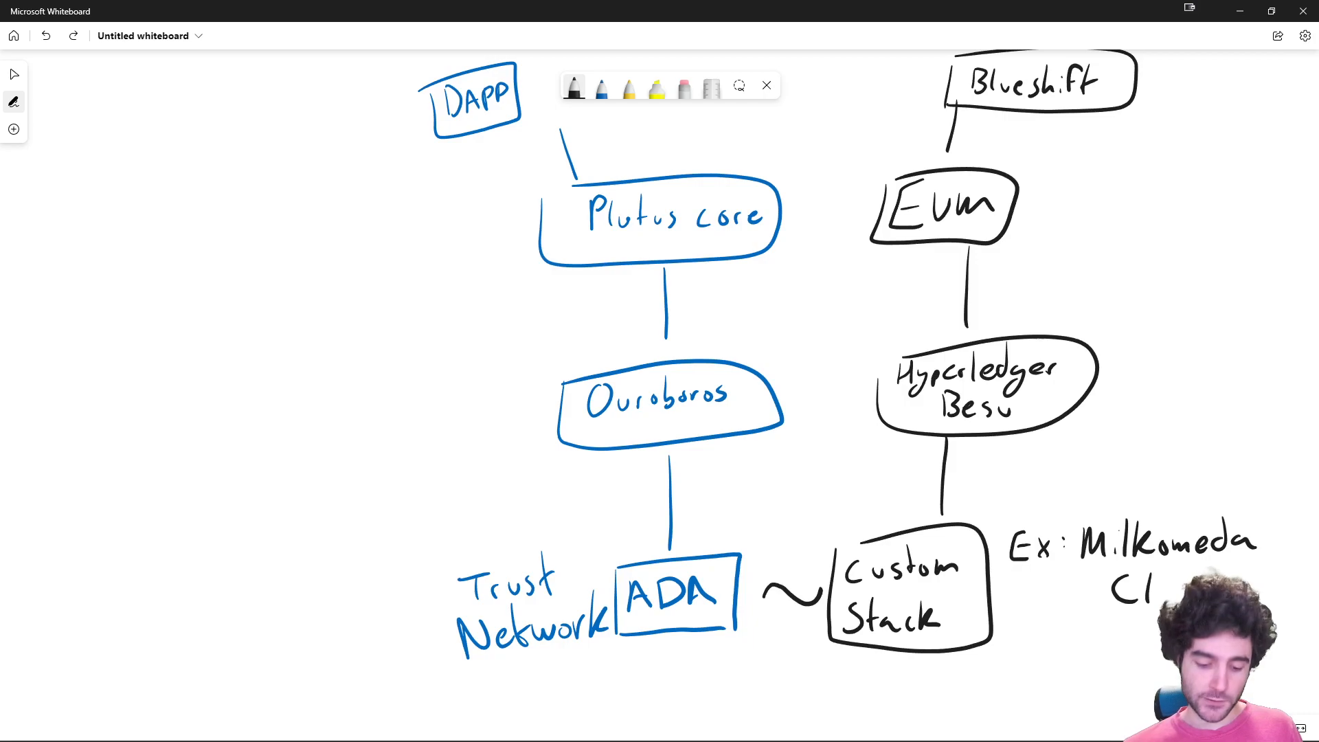
# In yellow, write Mithril left of Ouroboros and enclose it in a box.
pyautogui.click(629, 86)
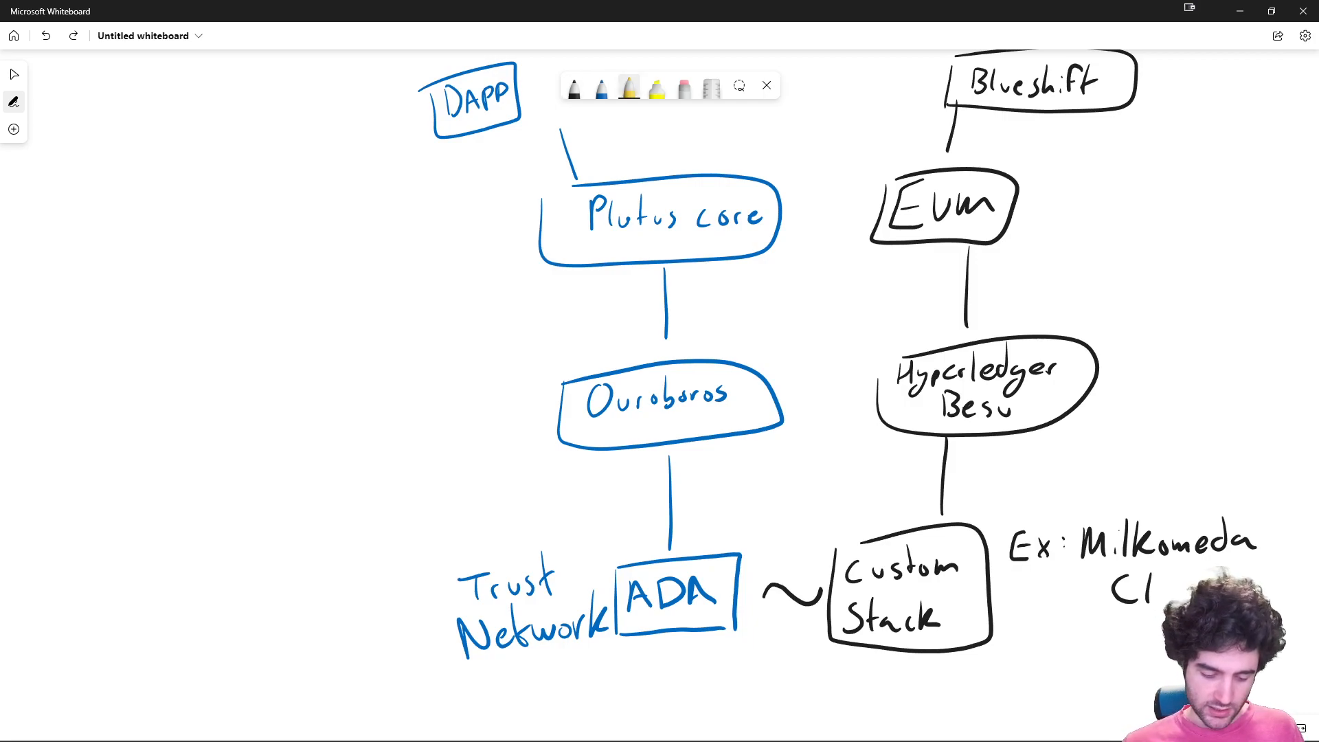
pyautogui.moveTo(316, 345); pyautogui.dragTo(357, 379)
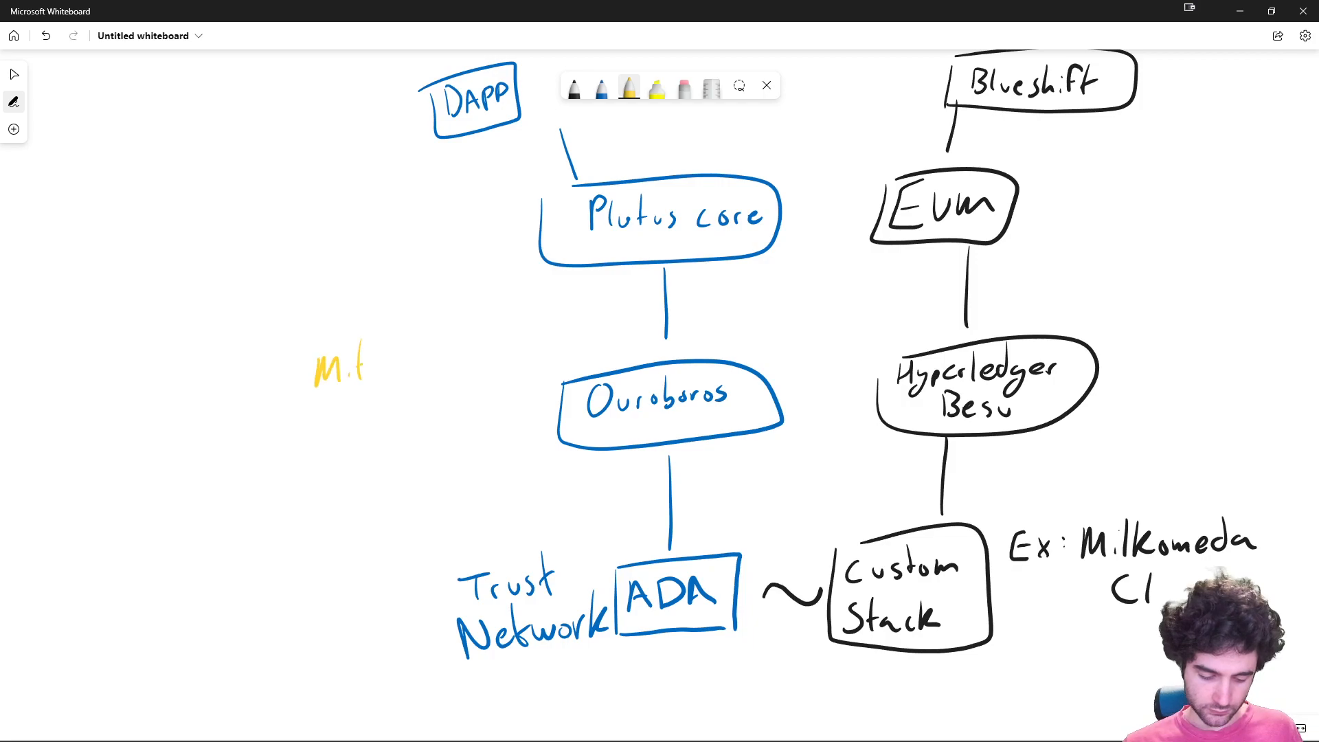
pyautogui.moveTo(353, 365); pyautogui.dragTo(425, 365)
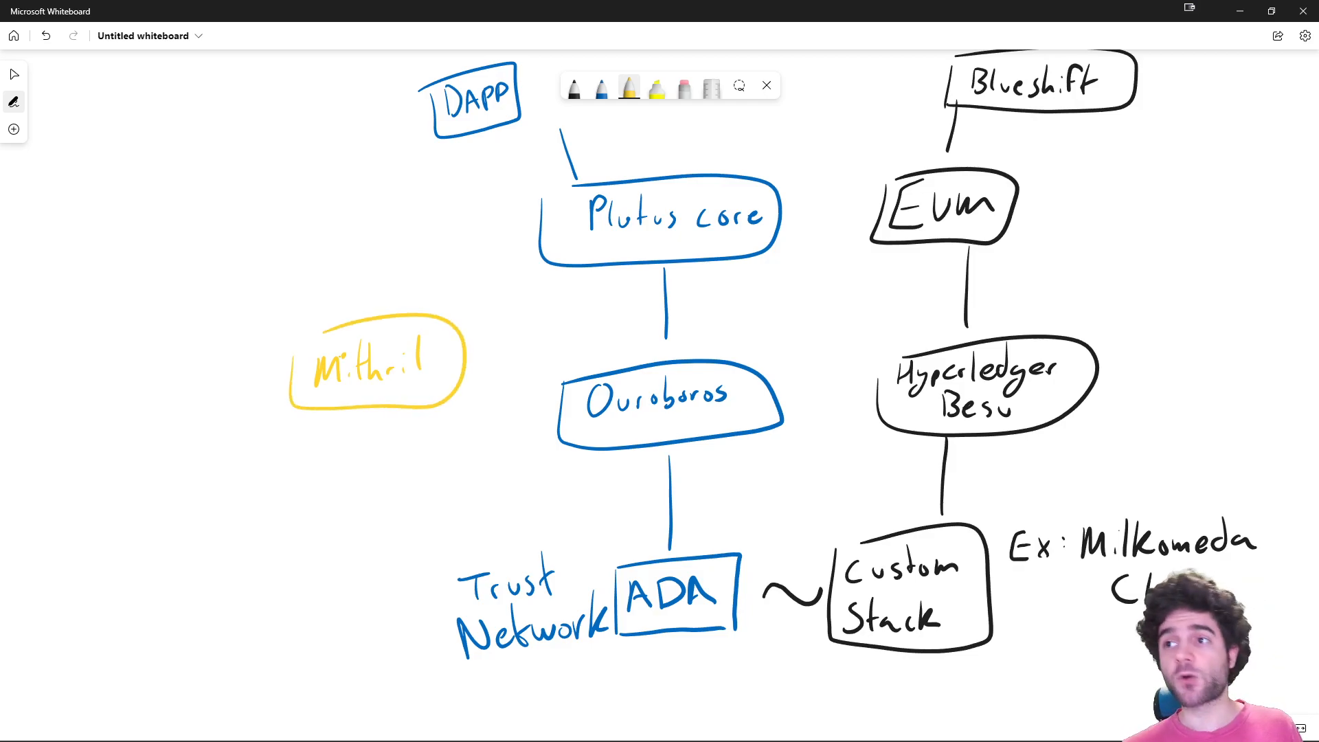
# Draw an arrow from Ouroboros to Mithril marked 80% and label it State proof.
pyautogui.moveTo(388, 428); pyautogui.dragTo(551, 413)
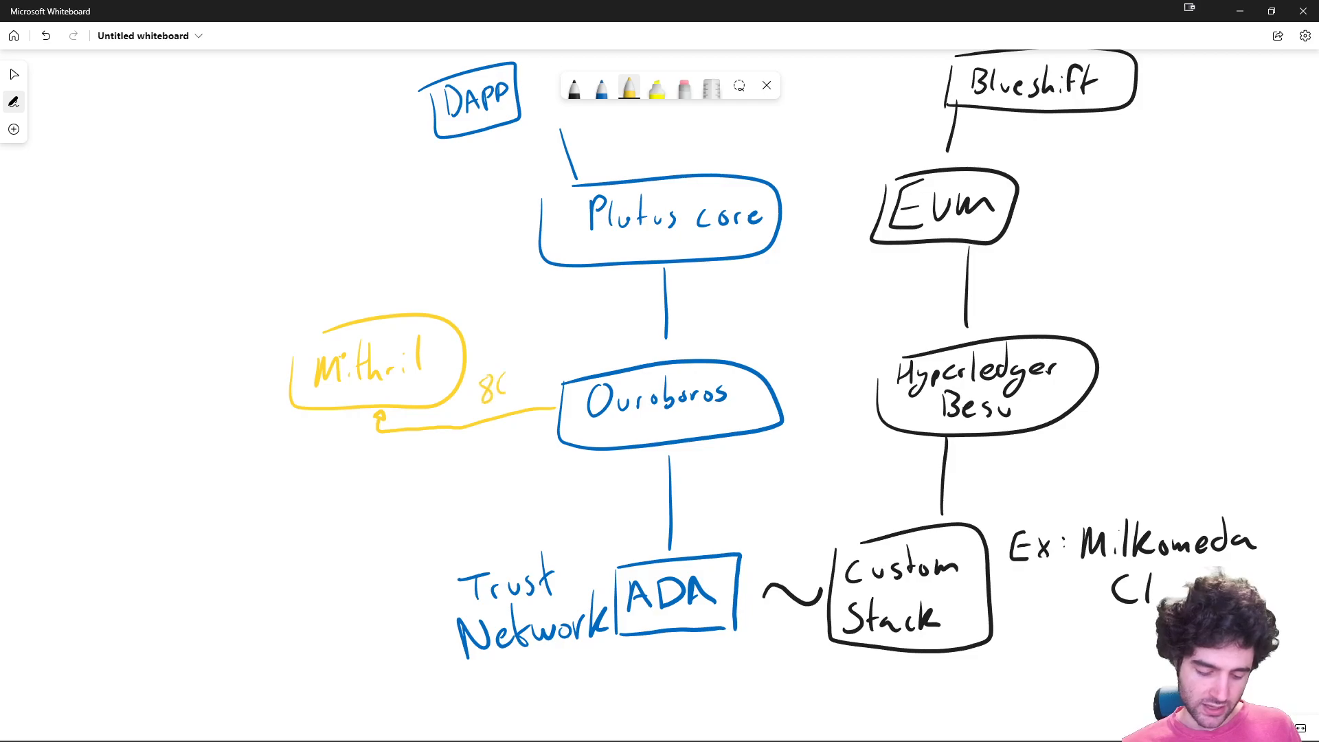
pyautogui.write('0%')
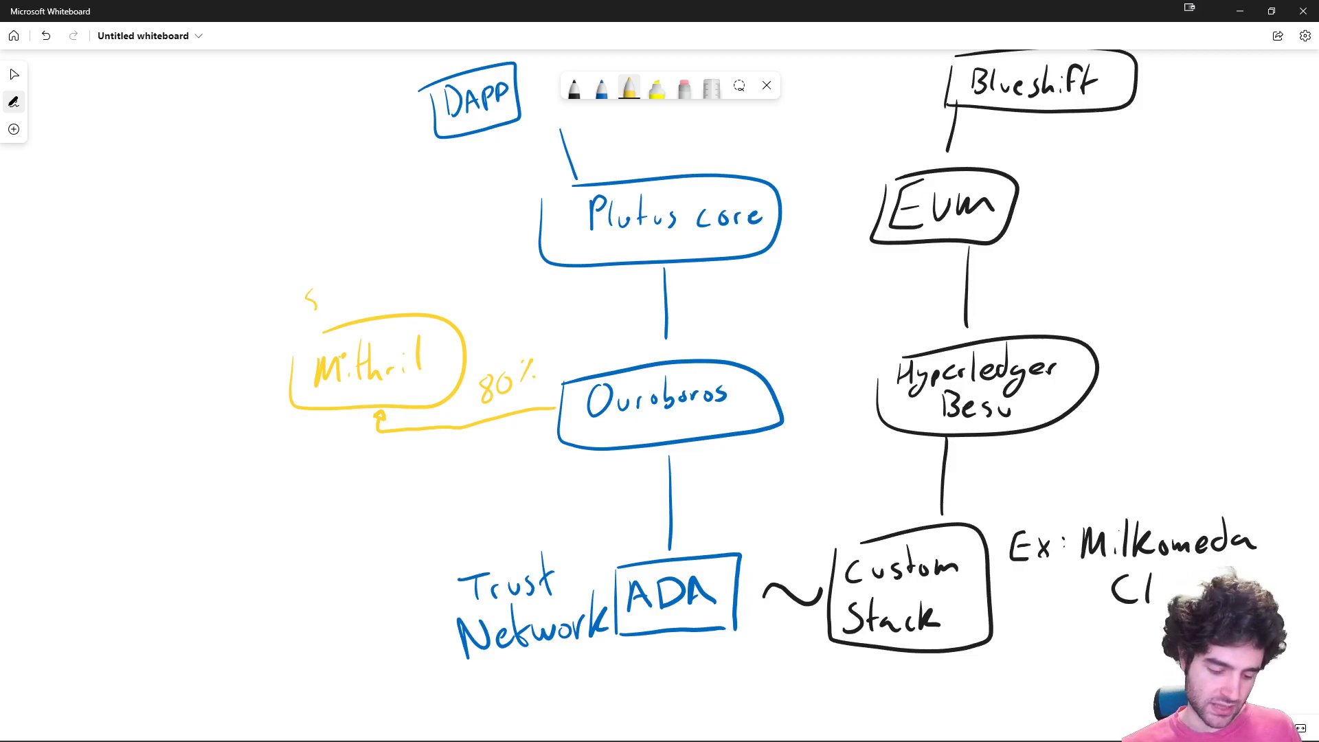
pyautogui.write('State proof')
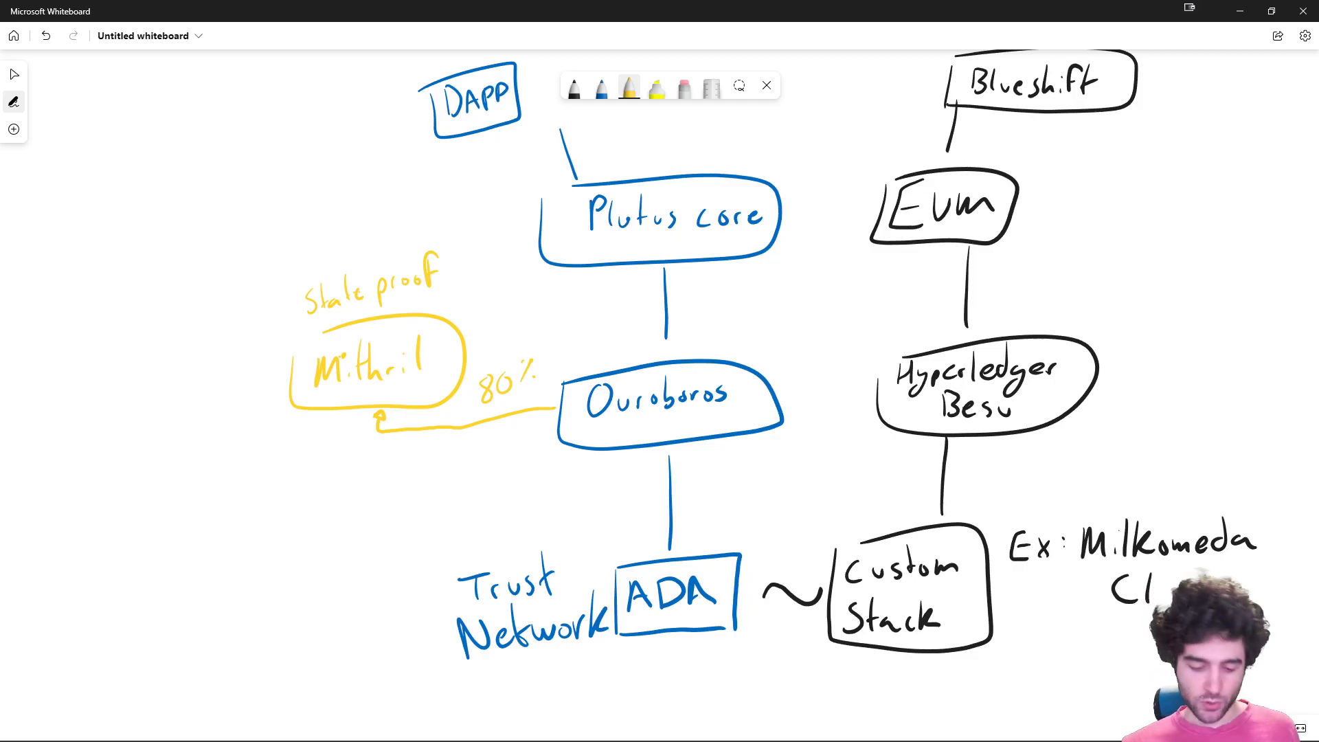
# Extend the yellow line left and up into an arrow ending at a boxed EVM label.
pyautogui.moveTo(369, 425); pyautogui.dragTo(159, 428)
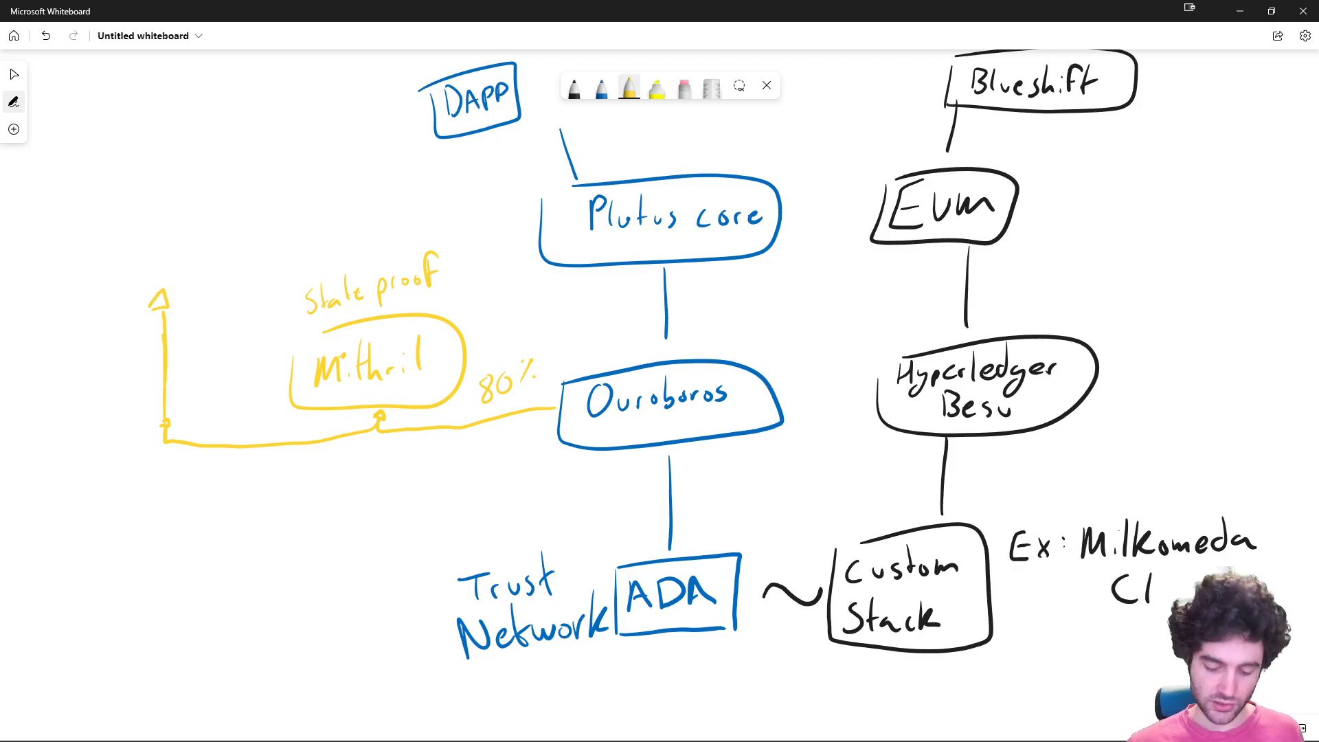
pyautogui.moveTo(118, 214); pyautogui.dragTo(106, 261)
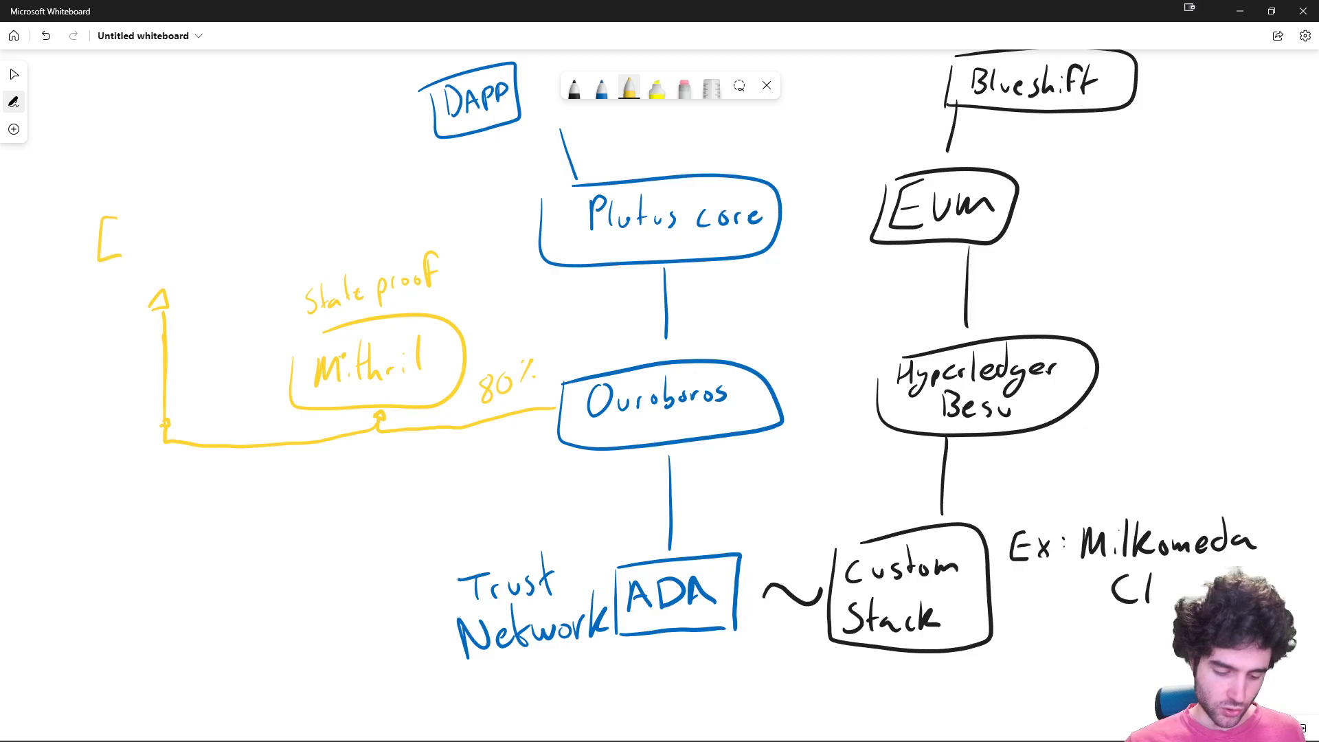
pyautogui.write('EVM')
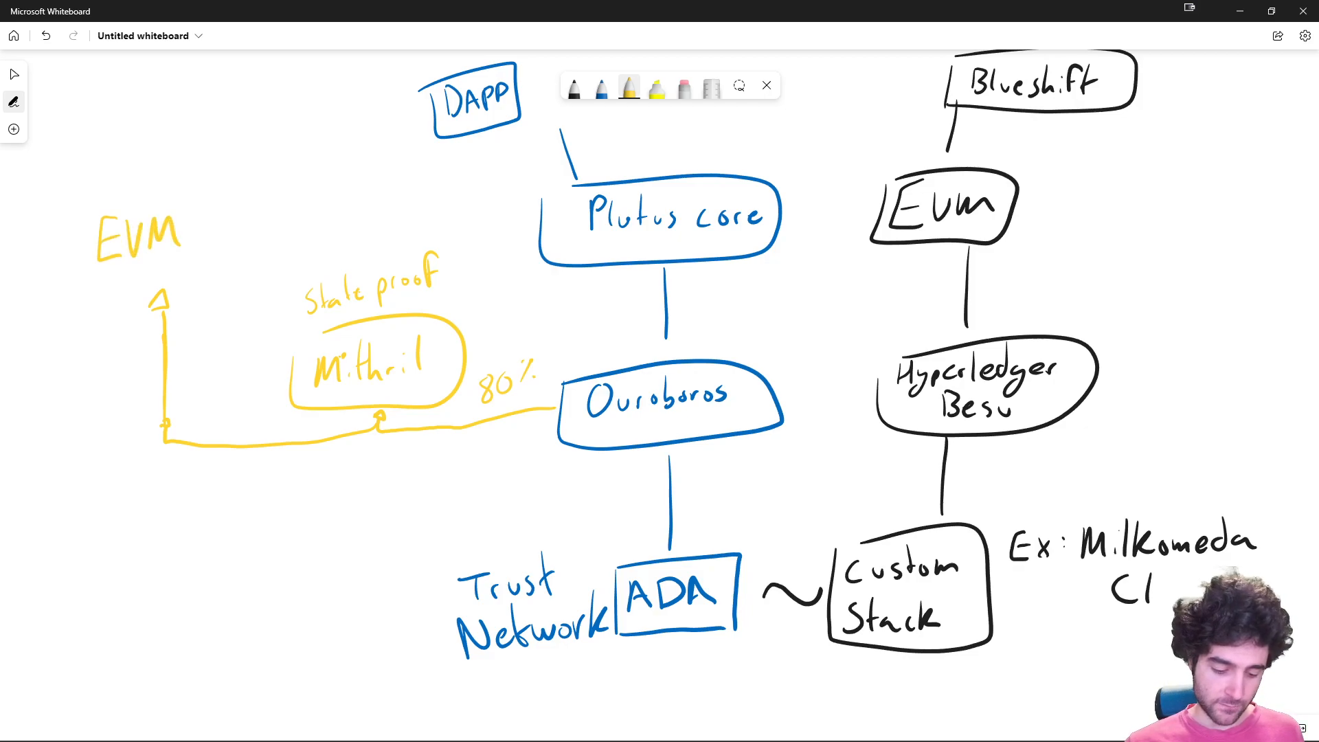
pyautogui.moveTo(67, 177); pyautogui.dragTo(210, 298)
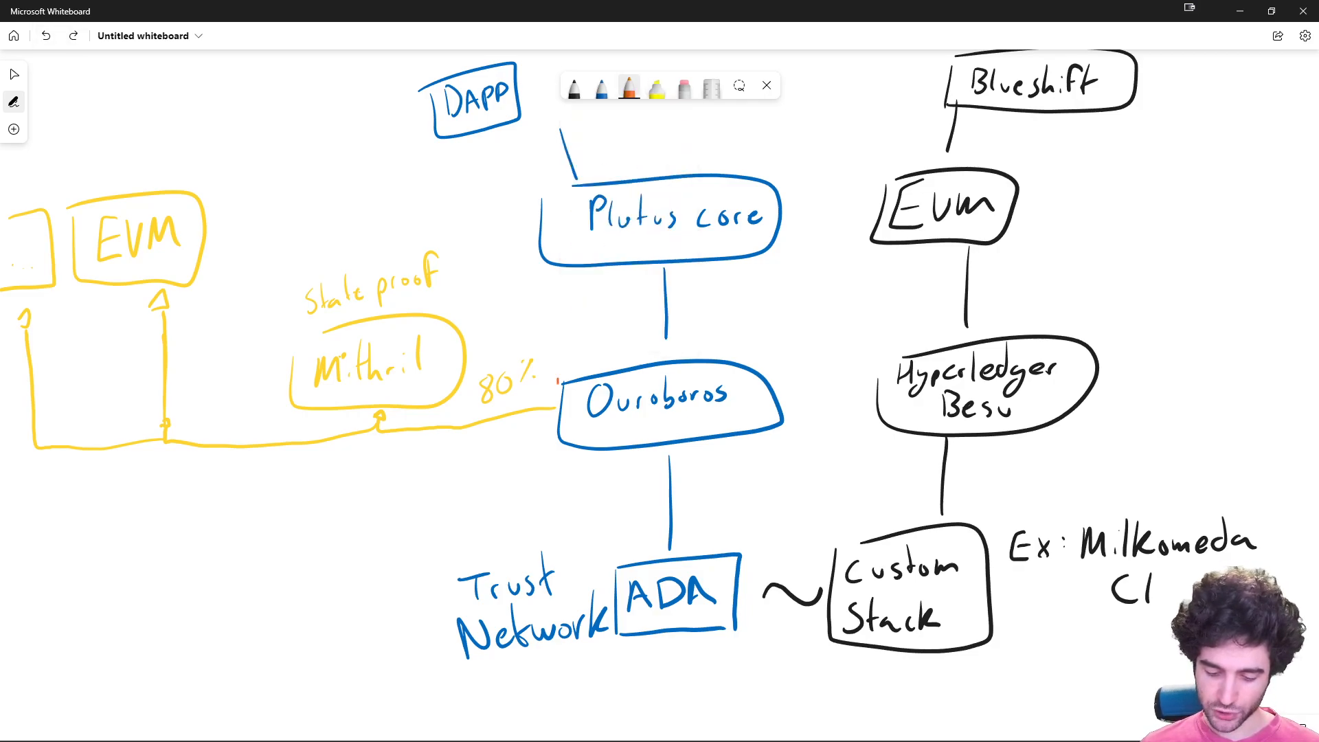
# Handwrite FuelVM and MoveVM in orange above Mithril, left of Plutus core.
pyautogui.moveTo(560, 379); pyautogui.dragTo(774, 428)
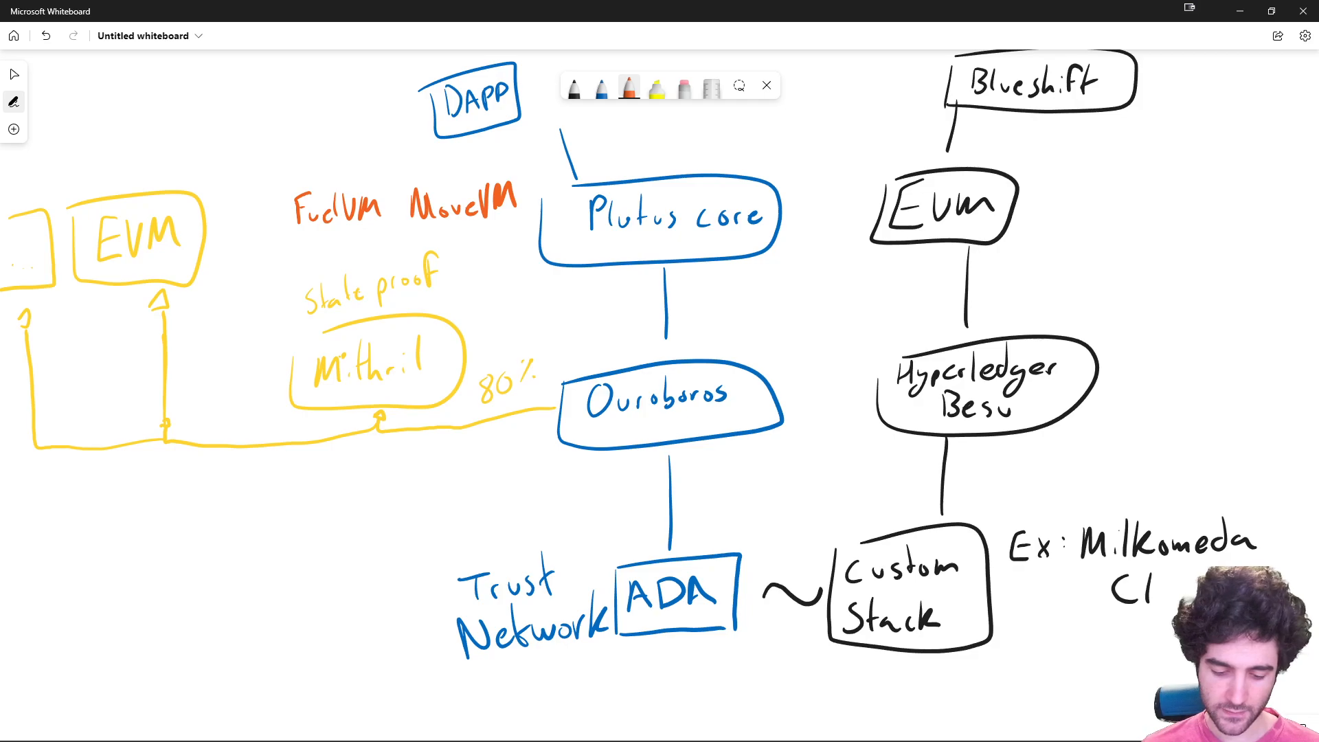
# Write SVM, box SVM, FuelVM and MoveVM in orange, and arrow them to the Plutus core line.
pyautogui.write('SVM')
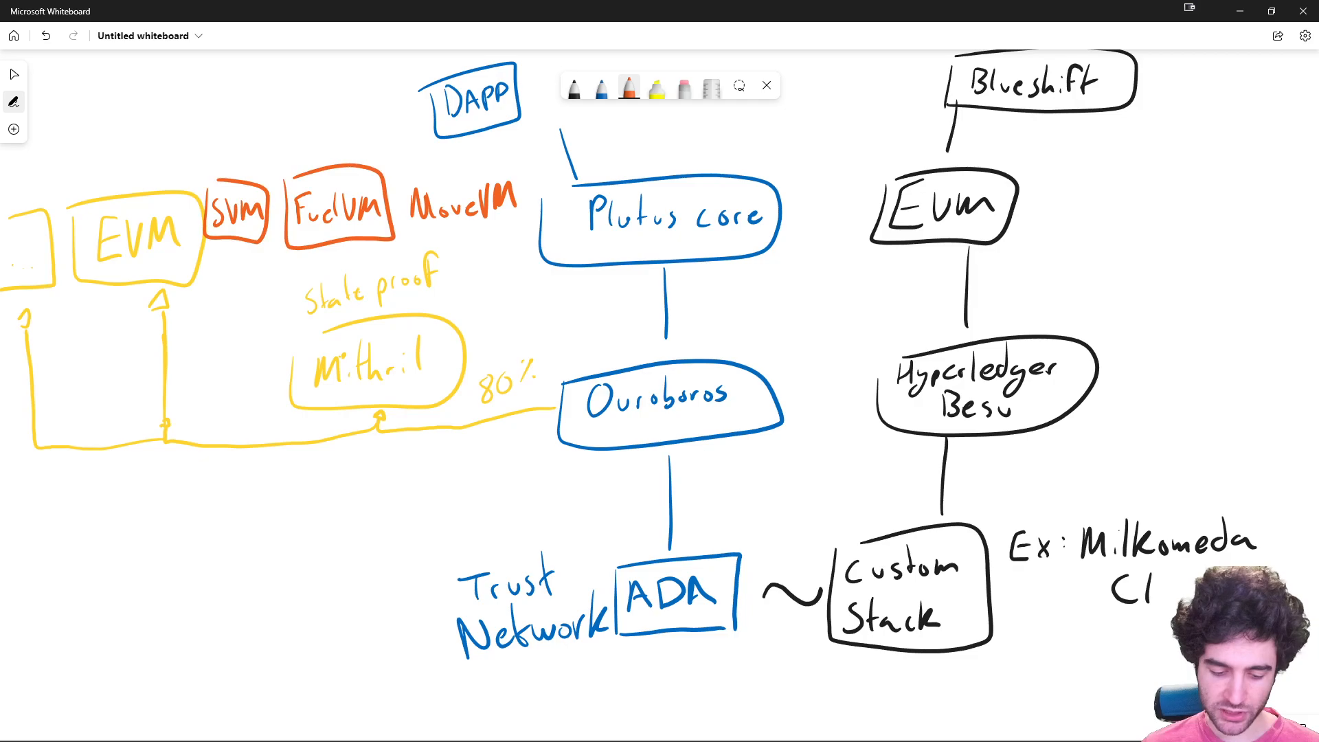
pyautogui.moveTo(408, 181); pyautogui.dragTo(563, 312)
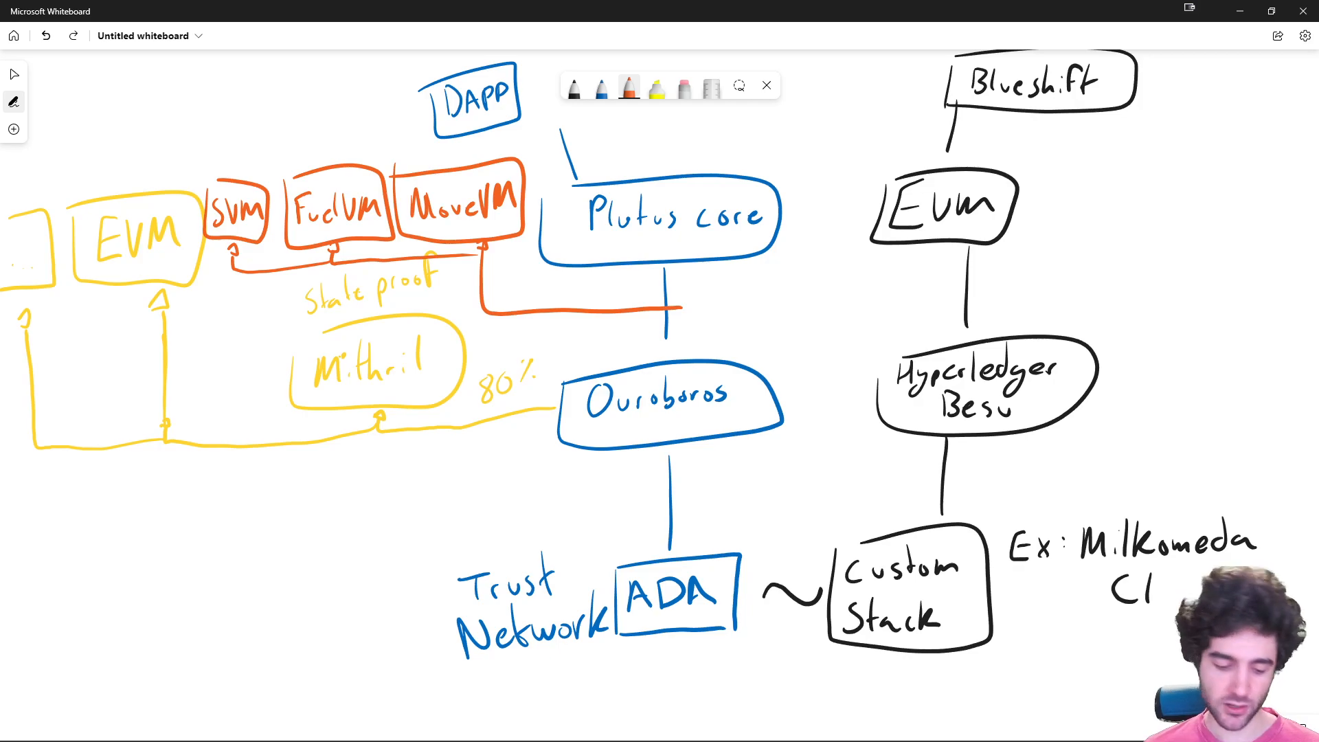
# In yellow, write and box Data Layer below the Mithril line, connected and marked 80%.
pyautogui.click(656, 88)
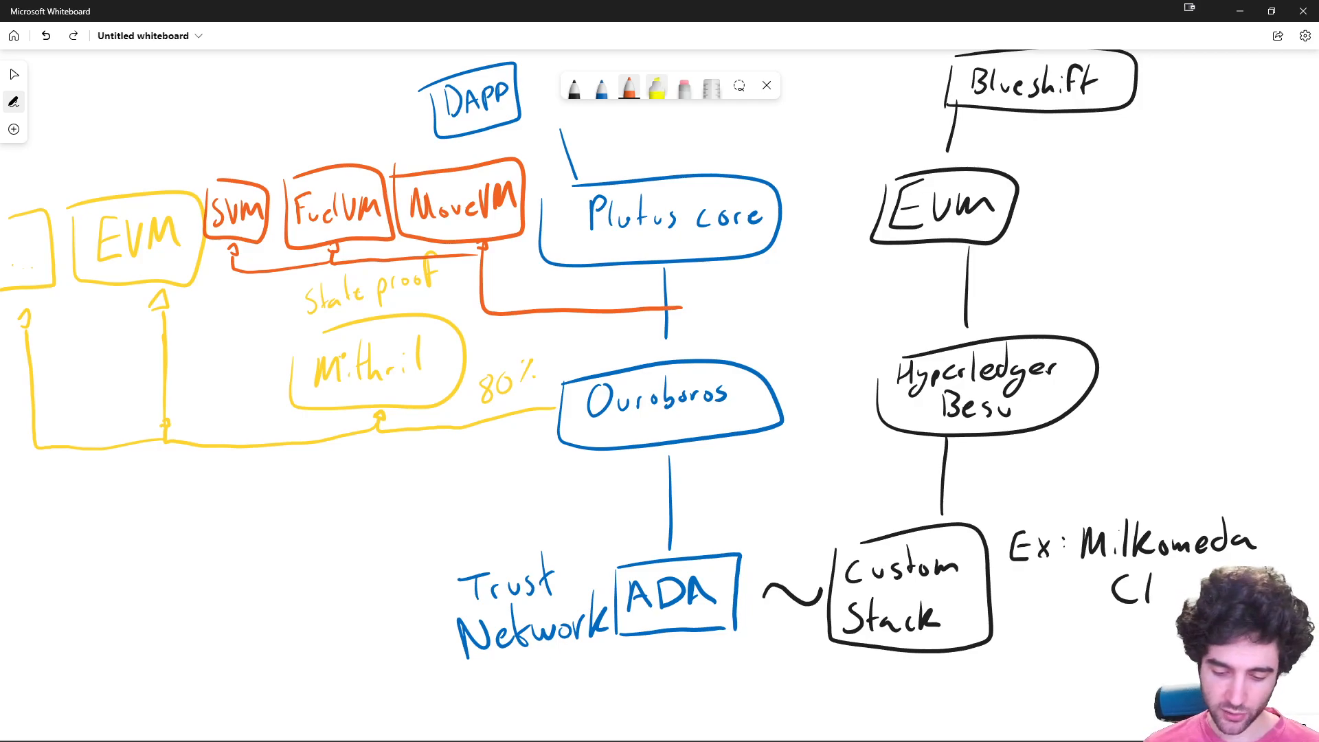
pyautogui.click(630, 85)
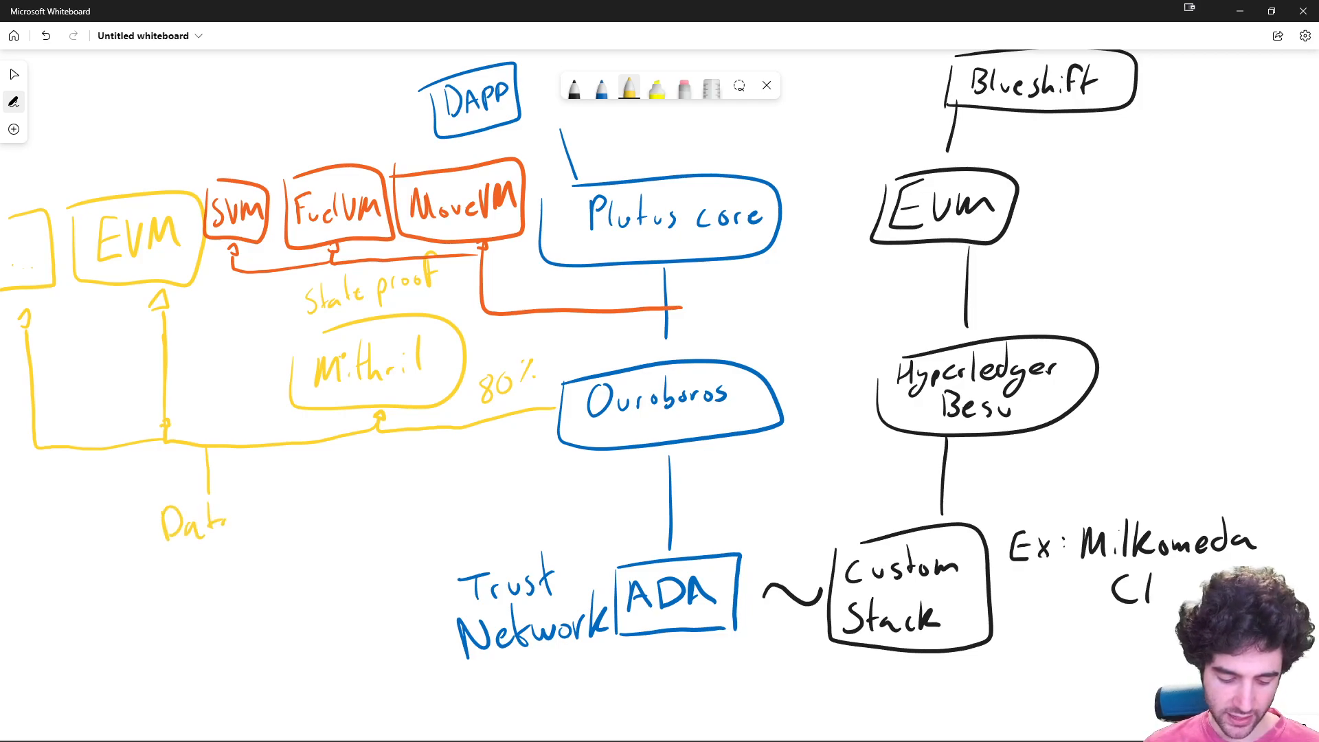
pyautogui.write('Laye')
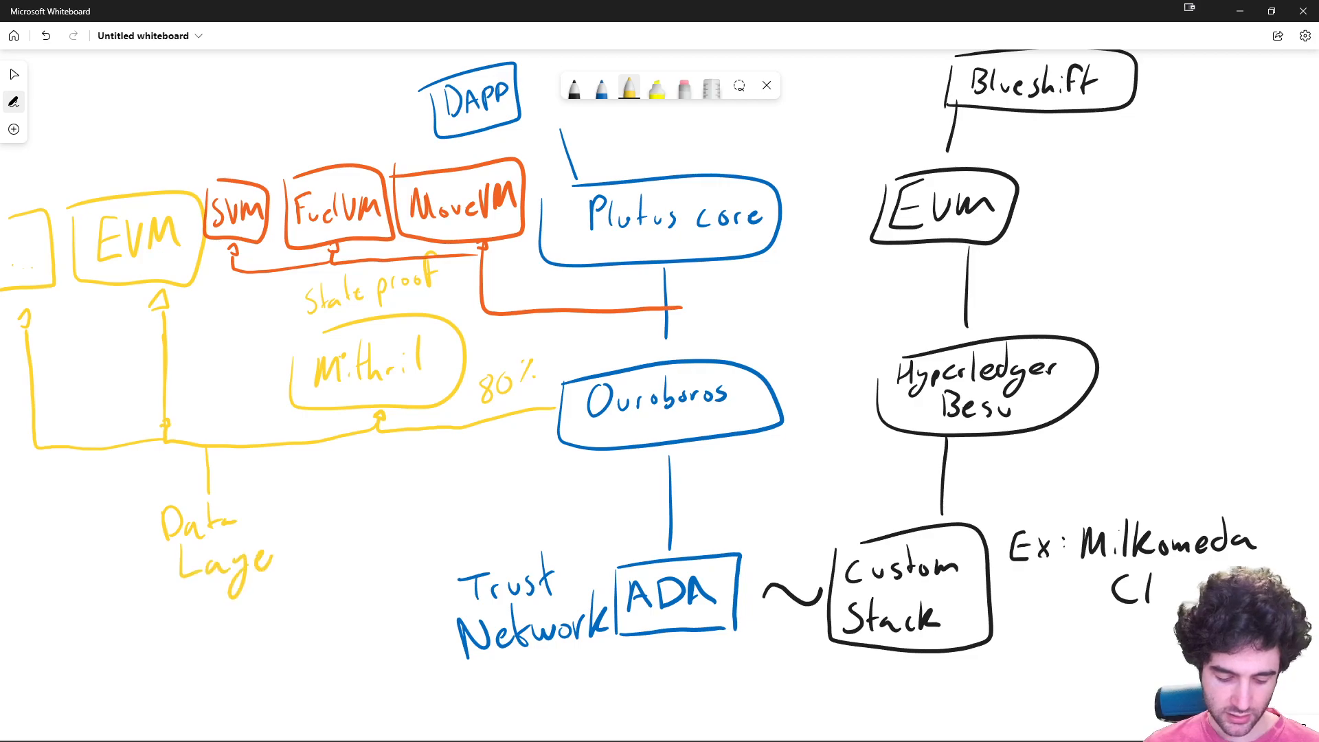
pyautogui.moveTo(139, 488); pyautogui.dragTo(316, 589)
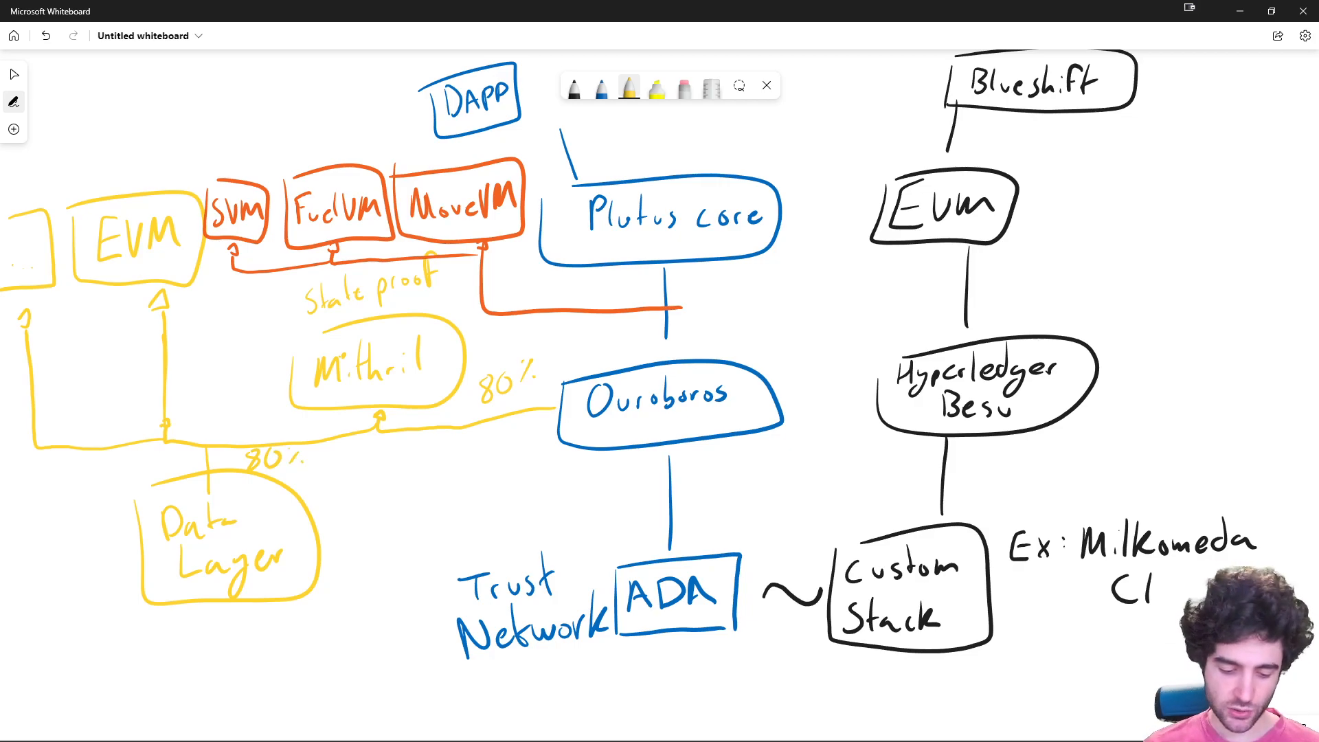
pyautogui.click(630, 85)
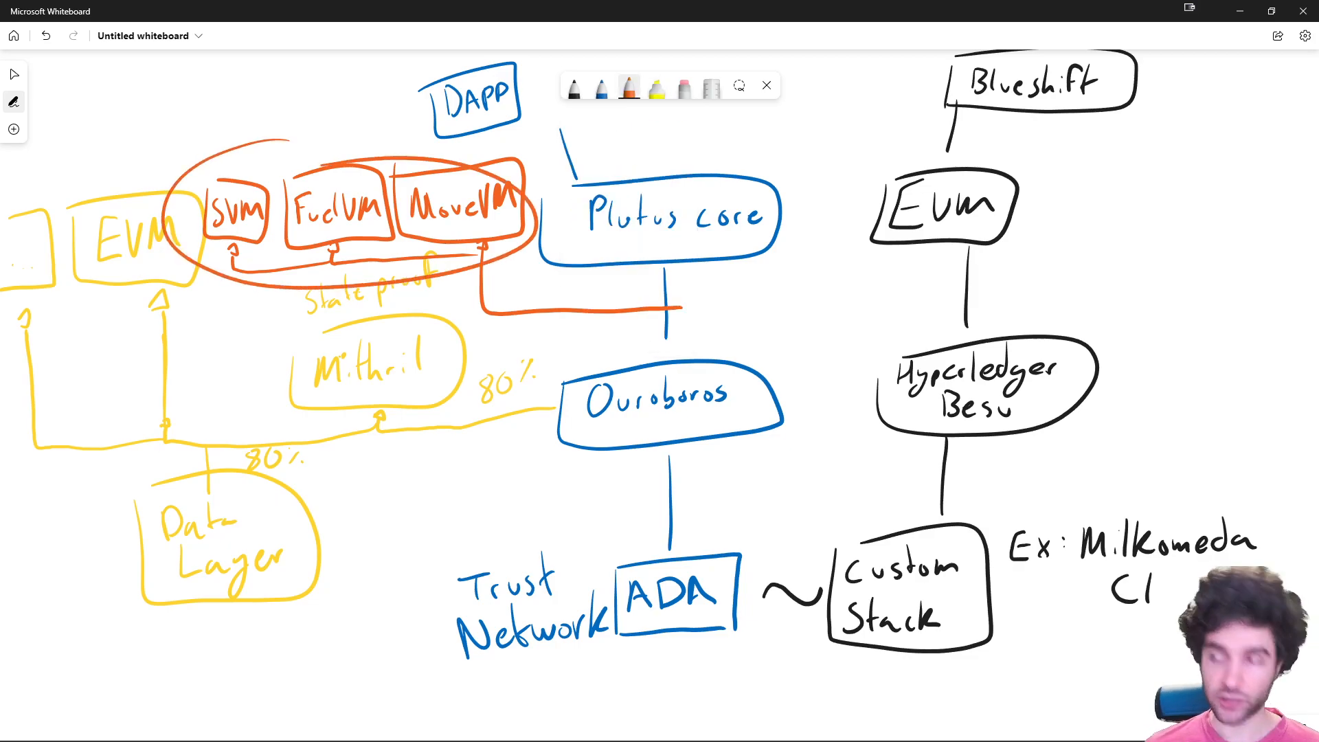
pyautogui.click(45, 36)
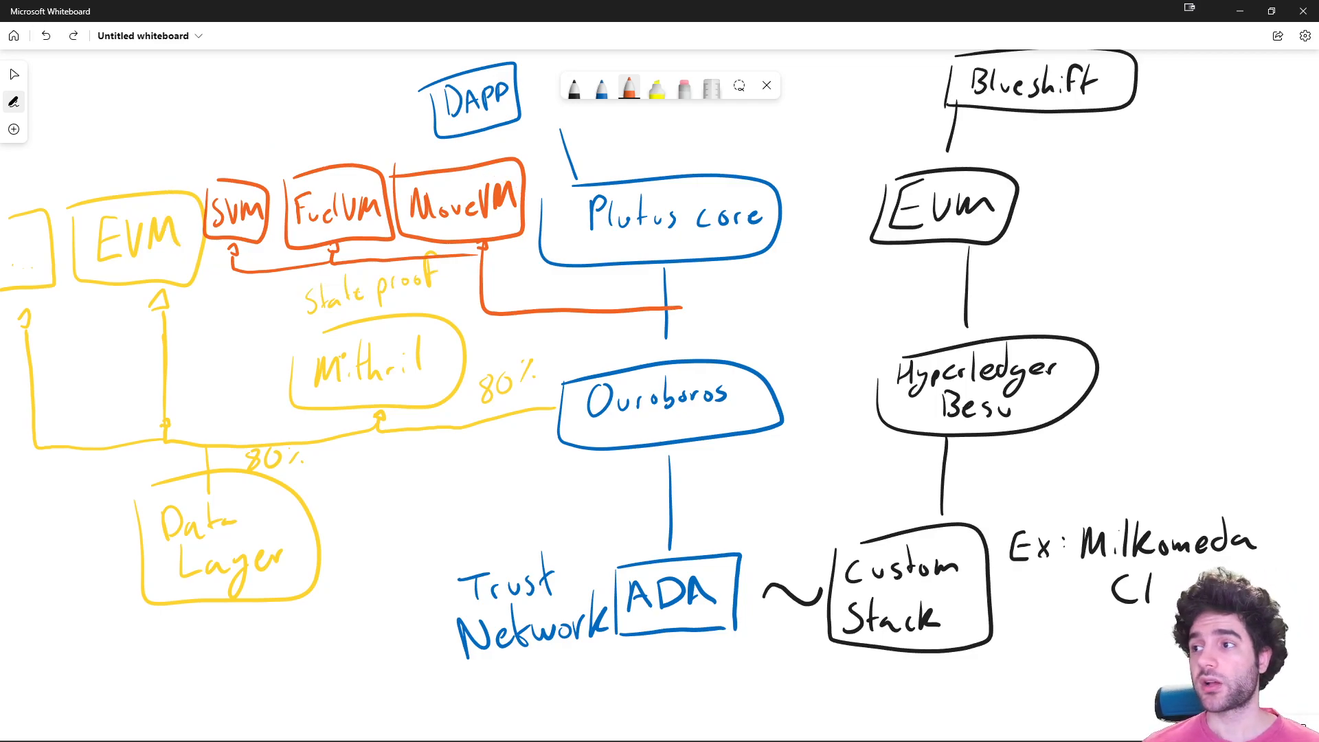
pyautogui.moveTo(421, 353); pyautogui.dragTo(547, 445)
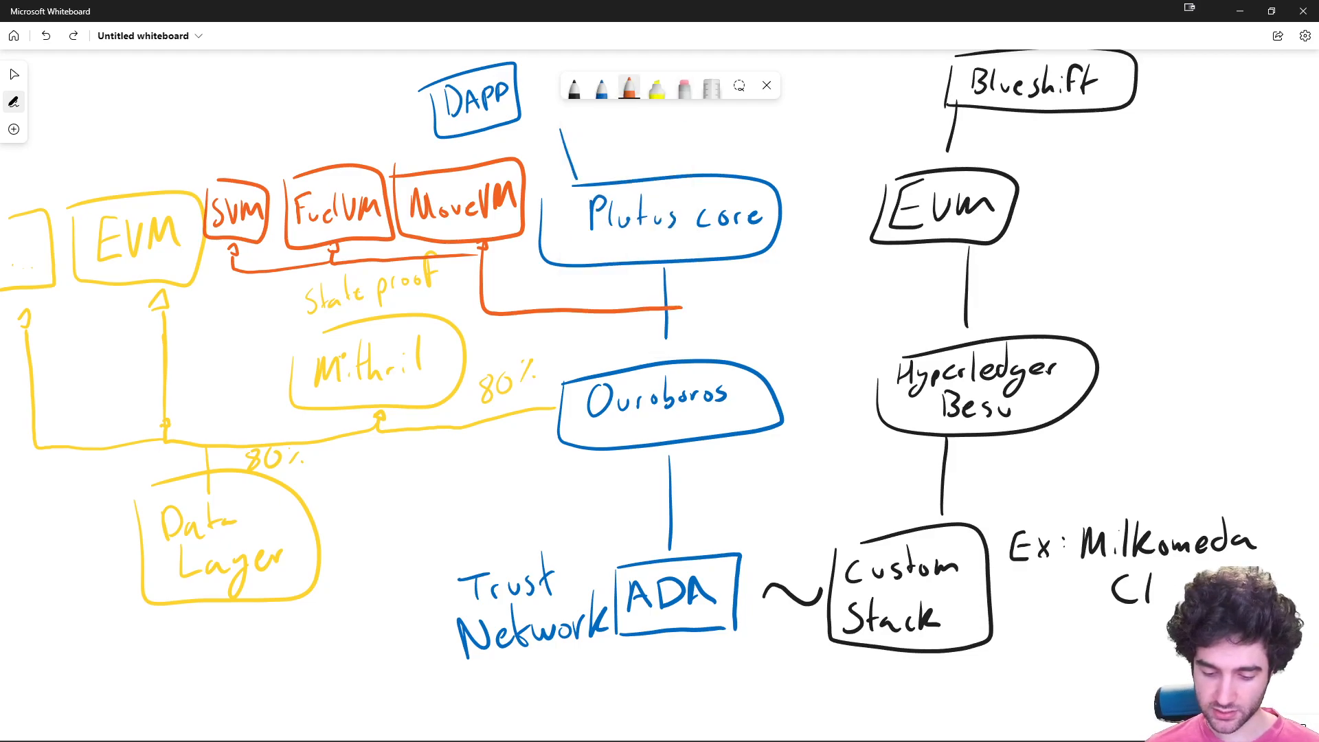
# In purple, write Hydra with small head boxes above Plutus core.
pyautogui.click(629, 85)
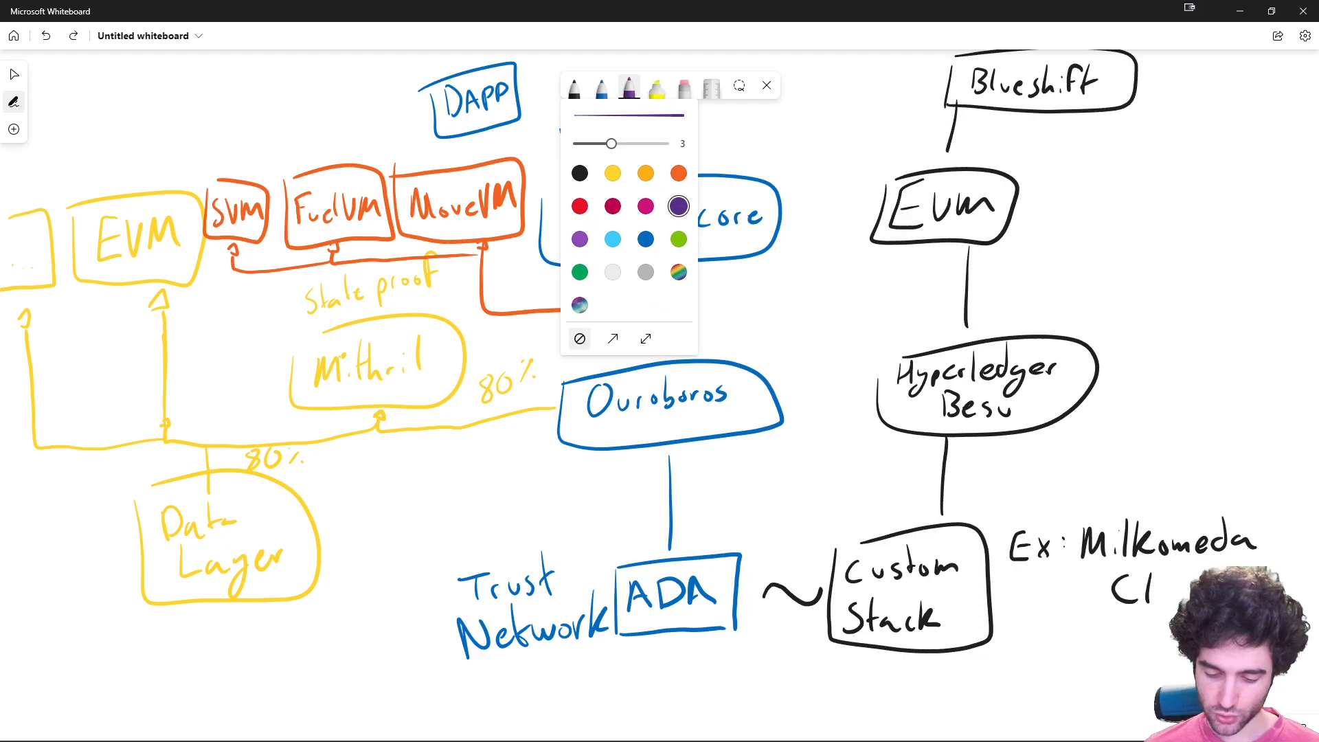
pyautogui.click(767, 85)
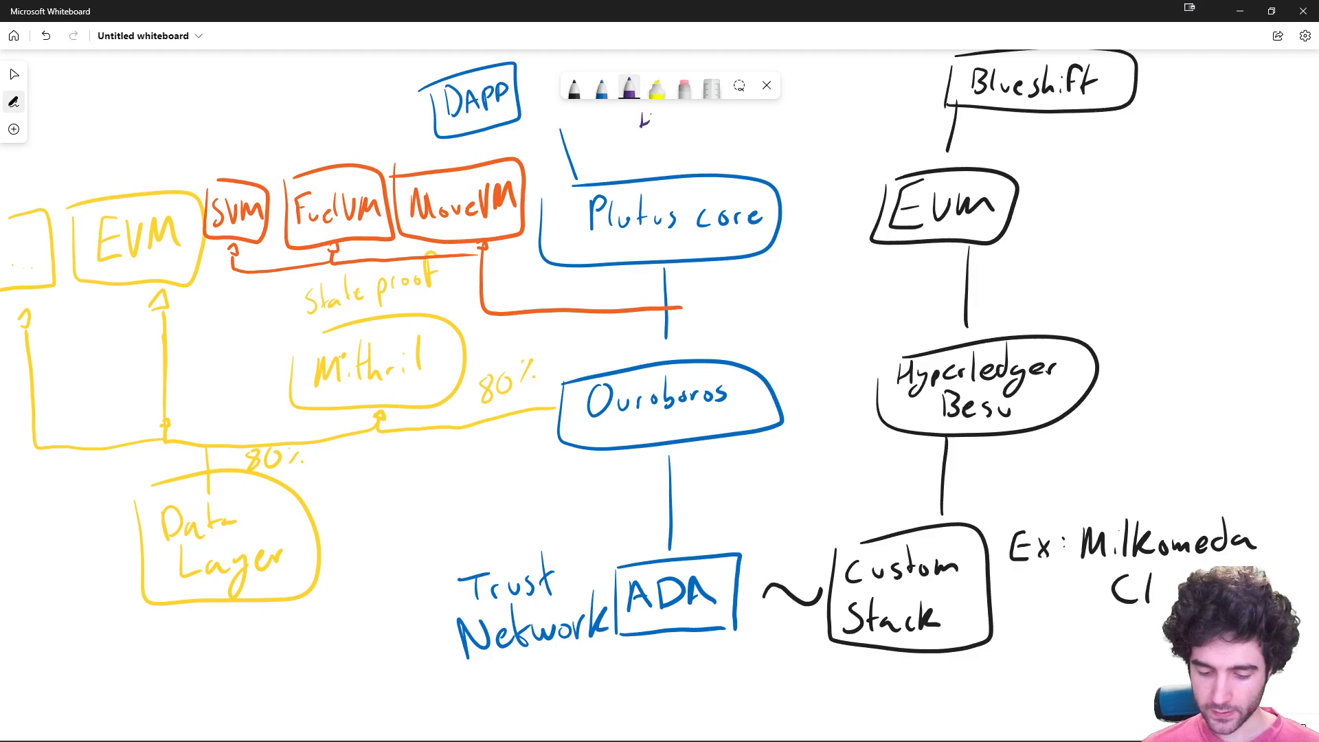
pyautogui.write('Hydra')
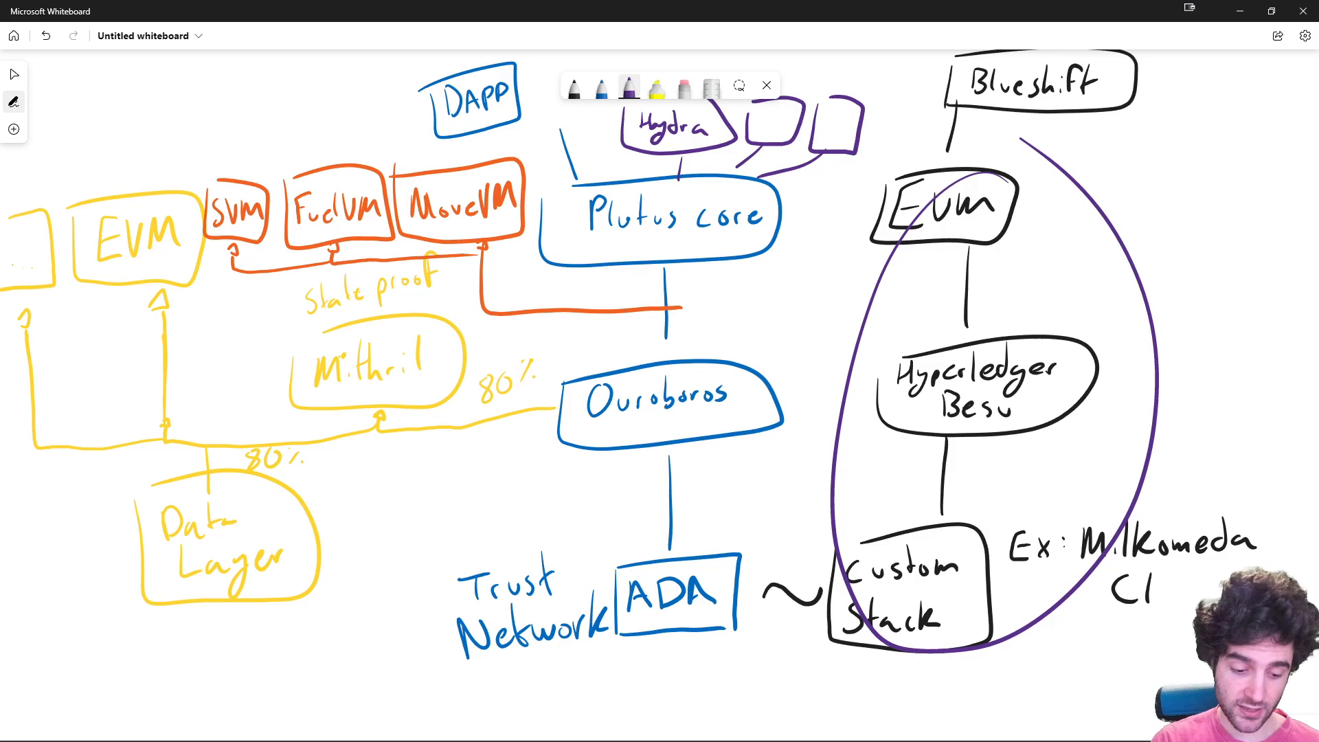
# Circle the EVM–Custom Stack column in purple and connect the Hydra heads to Plutus core.
pyautogui.moveTo(185, 134); pyautogui.dragTo(84, 522)
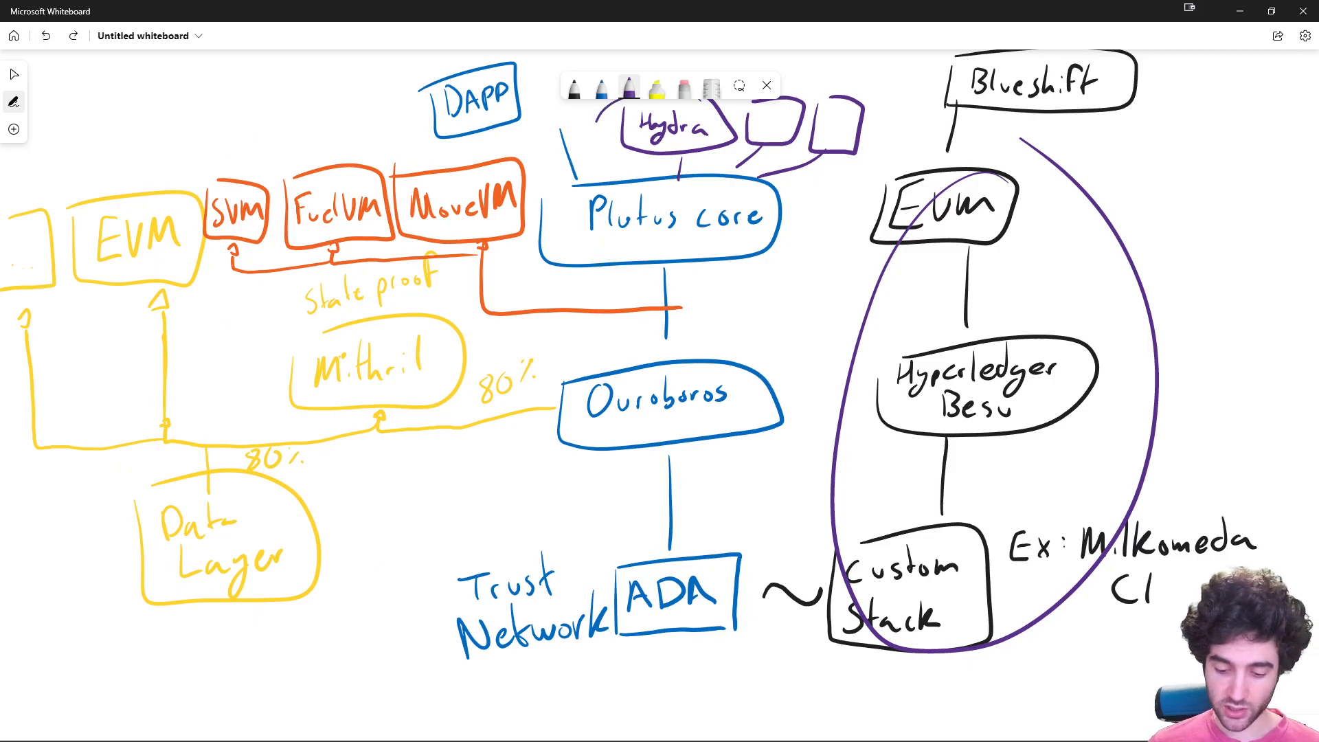
pyautogui.moveTo(597, 110); pyautogui.dragTo(753, 147)
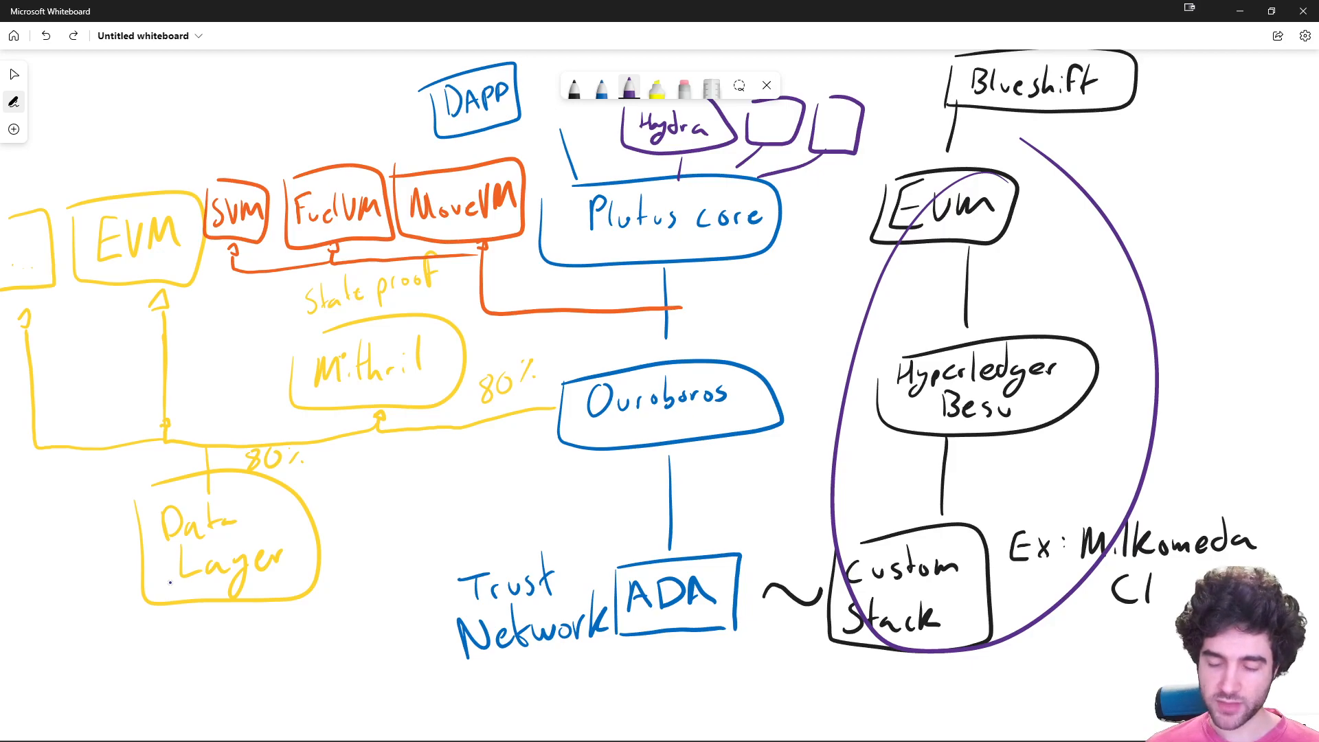
pyautogui.moveTo(172, 588)
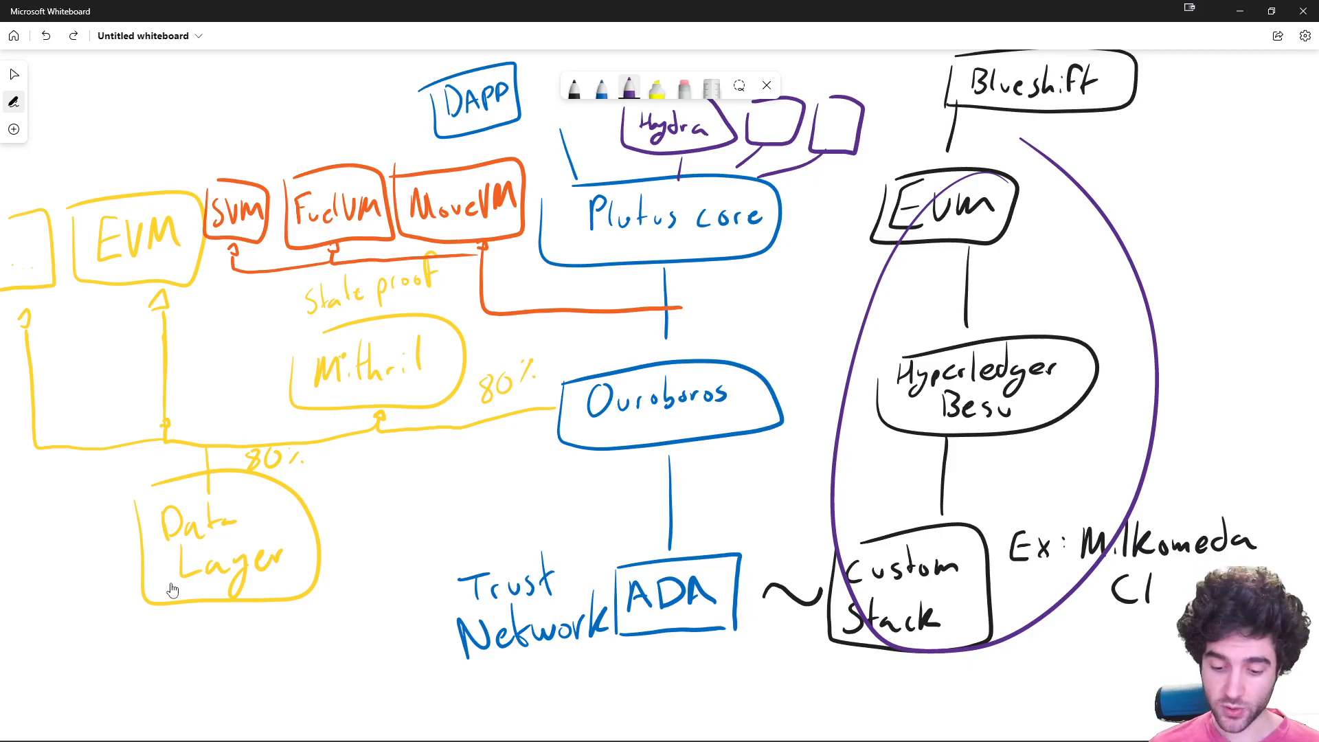
# In green, draw an ellipse around the SVM, FuelVM and MoveVM boxes.
pyautogui.click(628, 86)
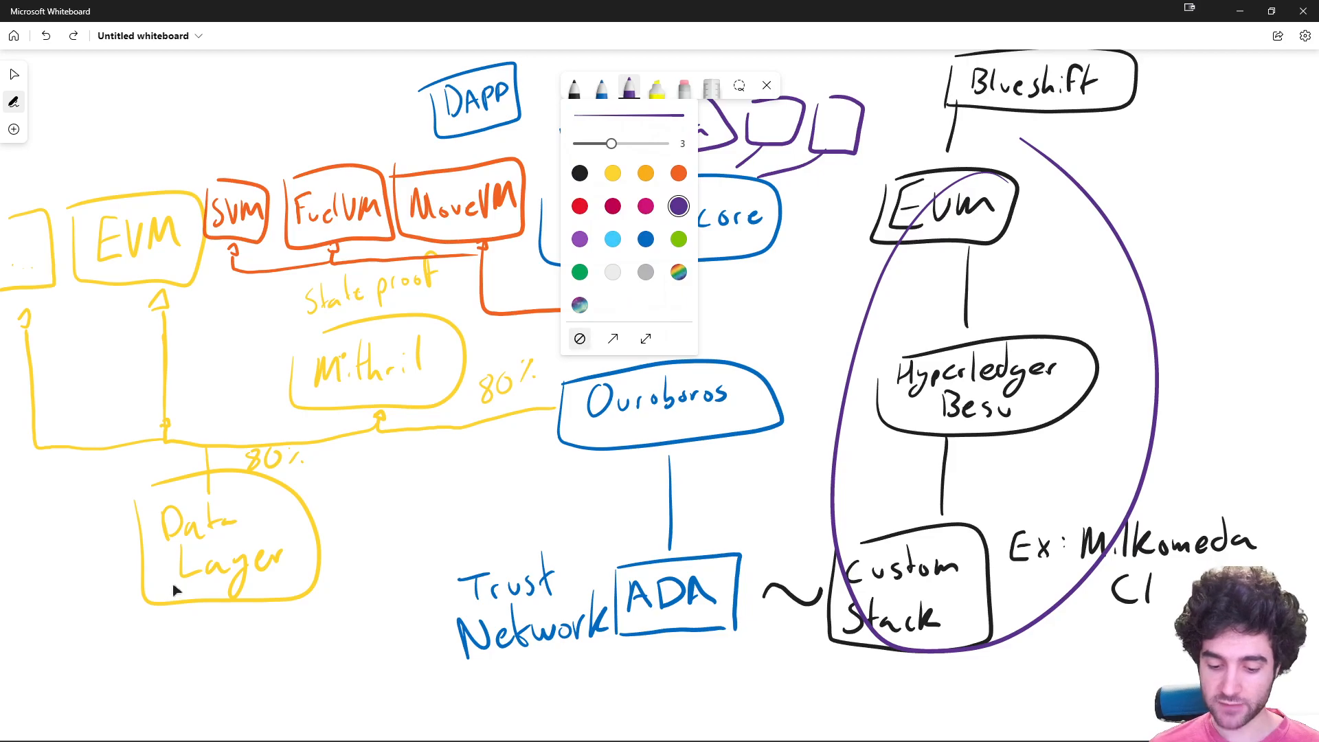
pyautogui.click(678, 173)
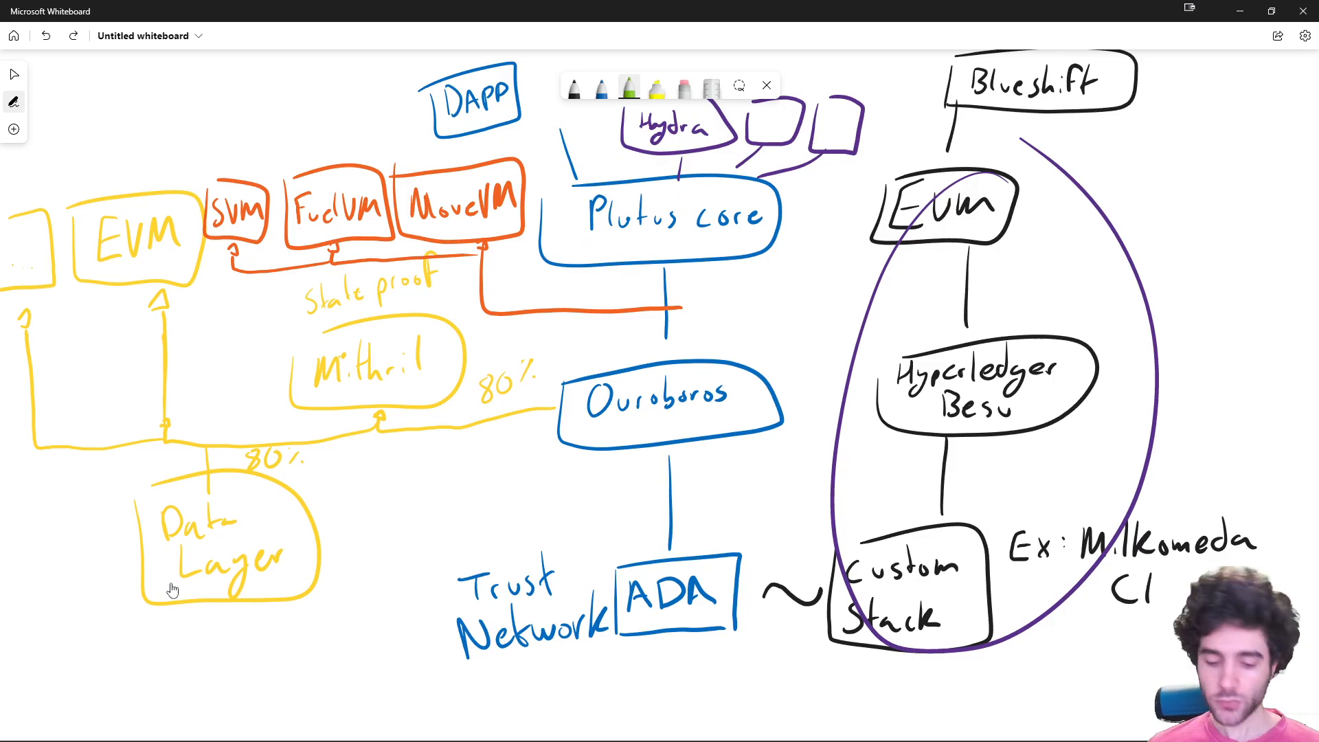
pyautogui.moveTo(253, 156); pyautogui.dragTo(429, 151)
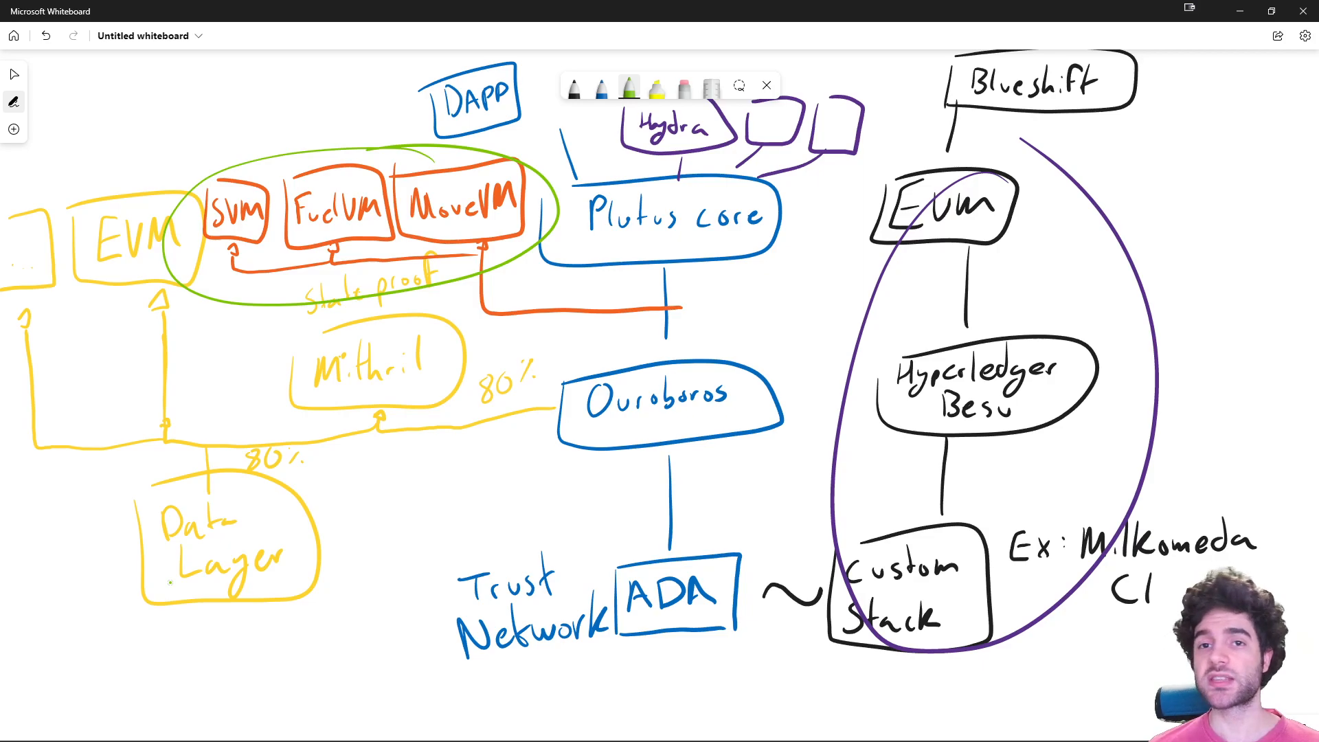
# Replace the green VM circle with a green Ouroboros outline and a yellow loop around EVM, Mithril and Data Layer.
pyautogui.moveTo(226, 84); pyautogui.dragTo(262, 147)
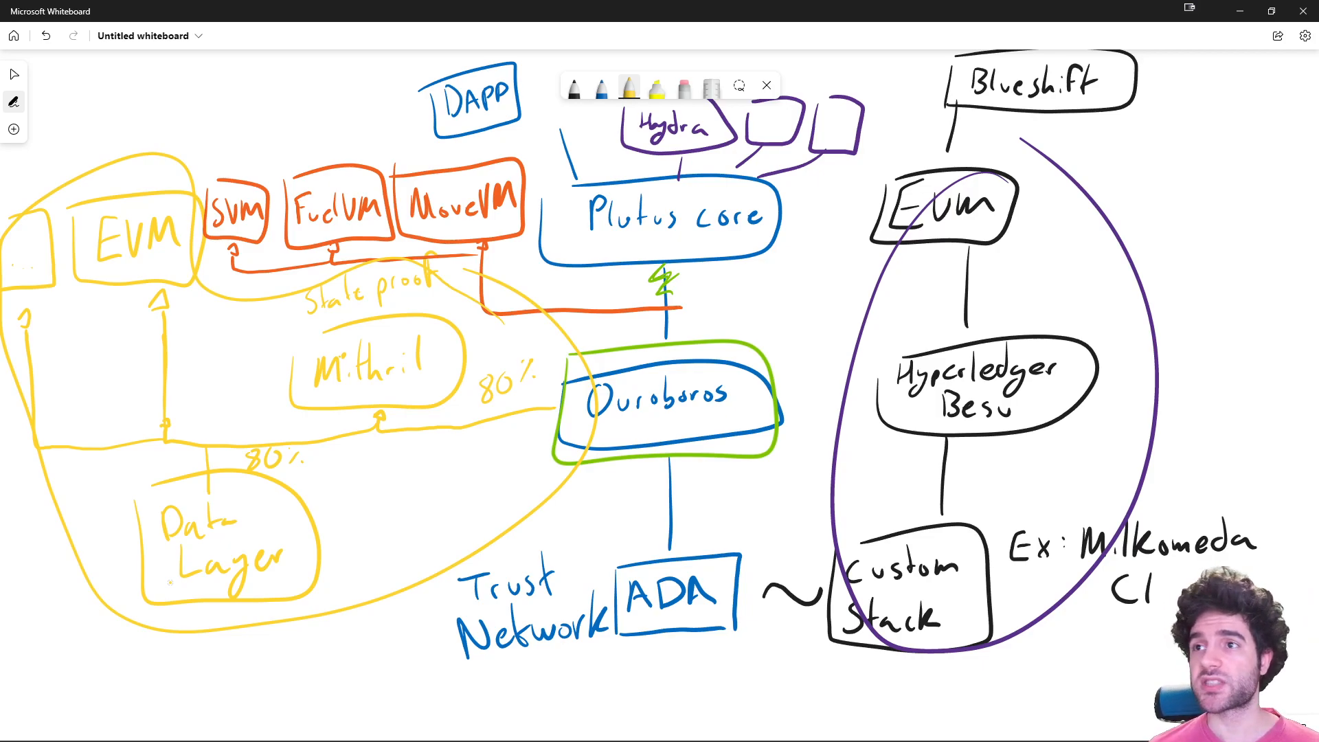
# Handwrite the yellow label 'Eigen' beneath the large yellow loop.
pyautogui.moveTo(79, 665); pyautogui.dragTo(106, 682)
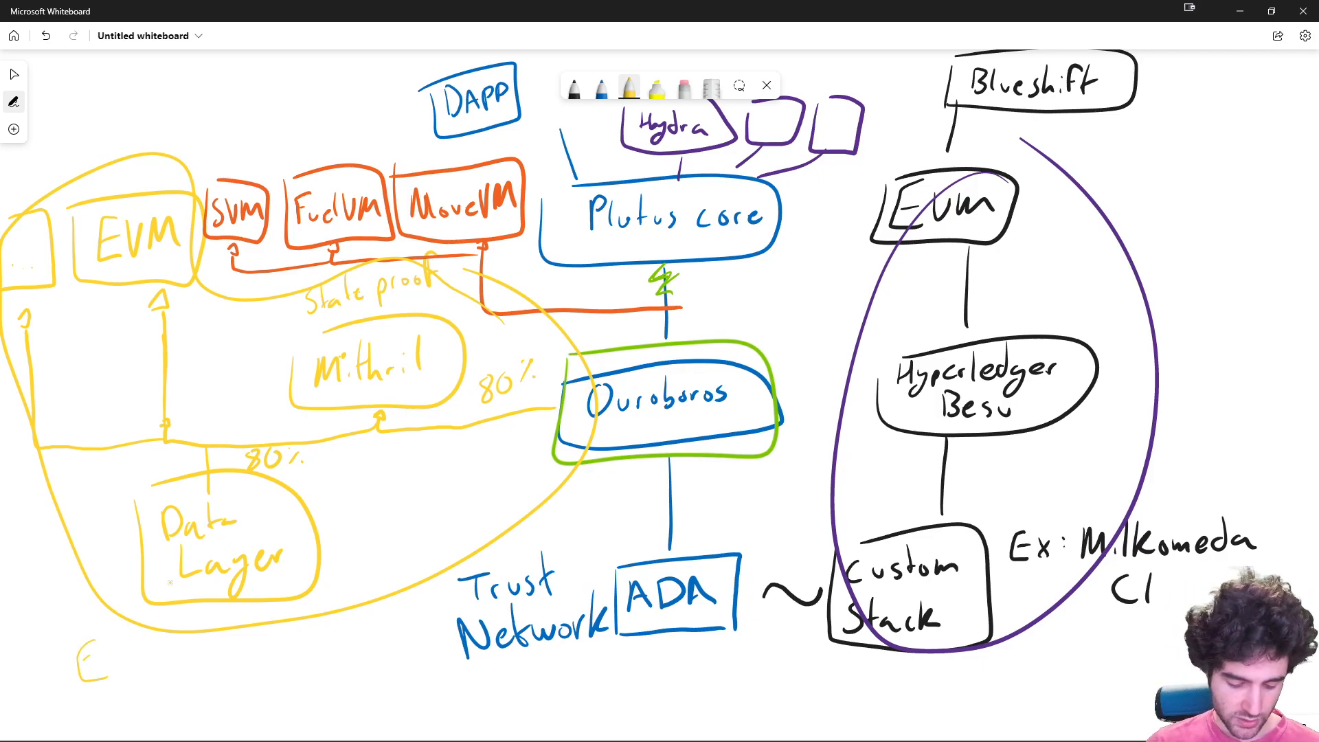
pyautogui.write('Eigenl')
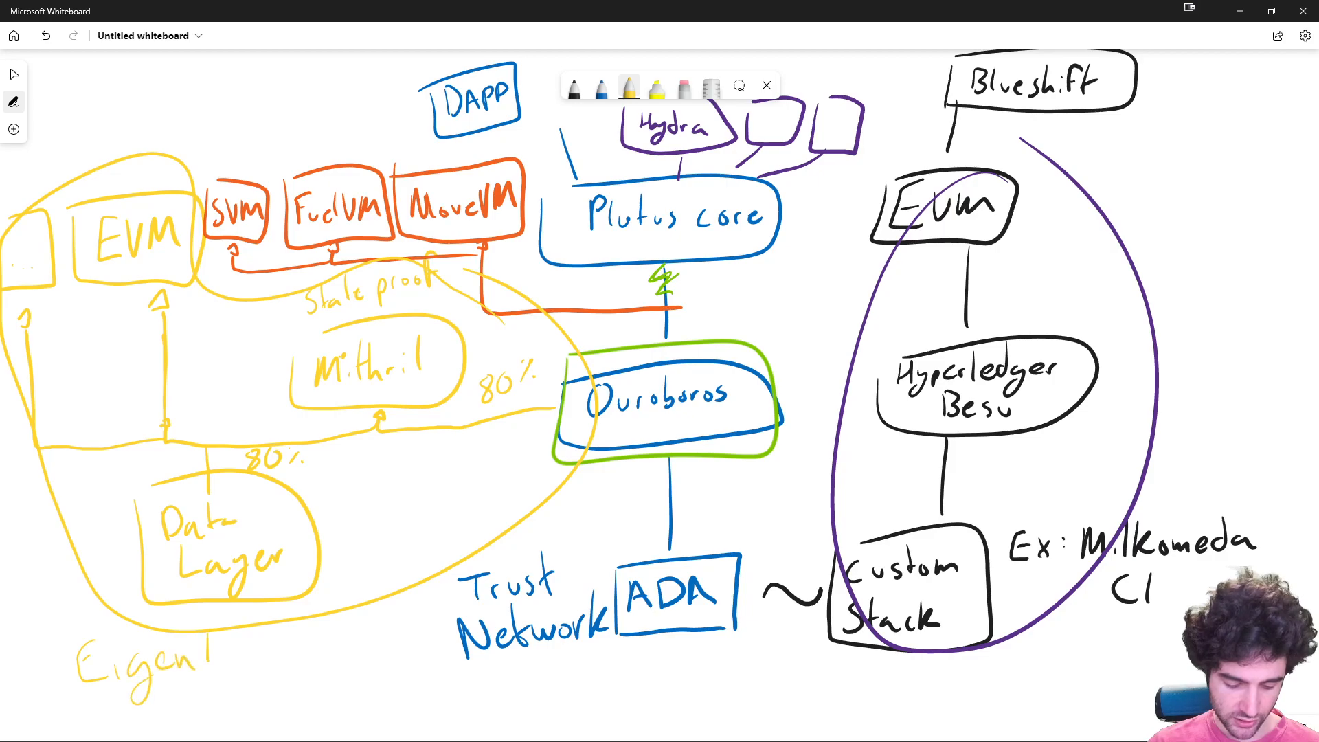